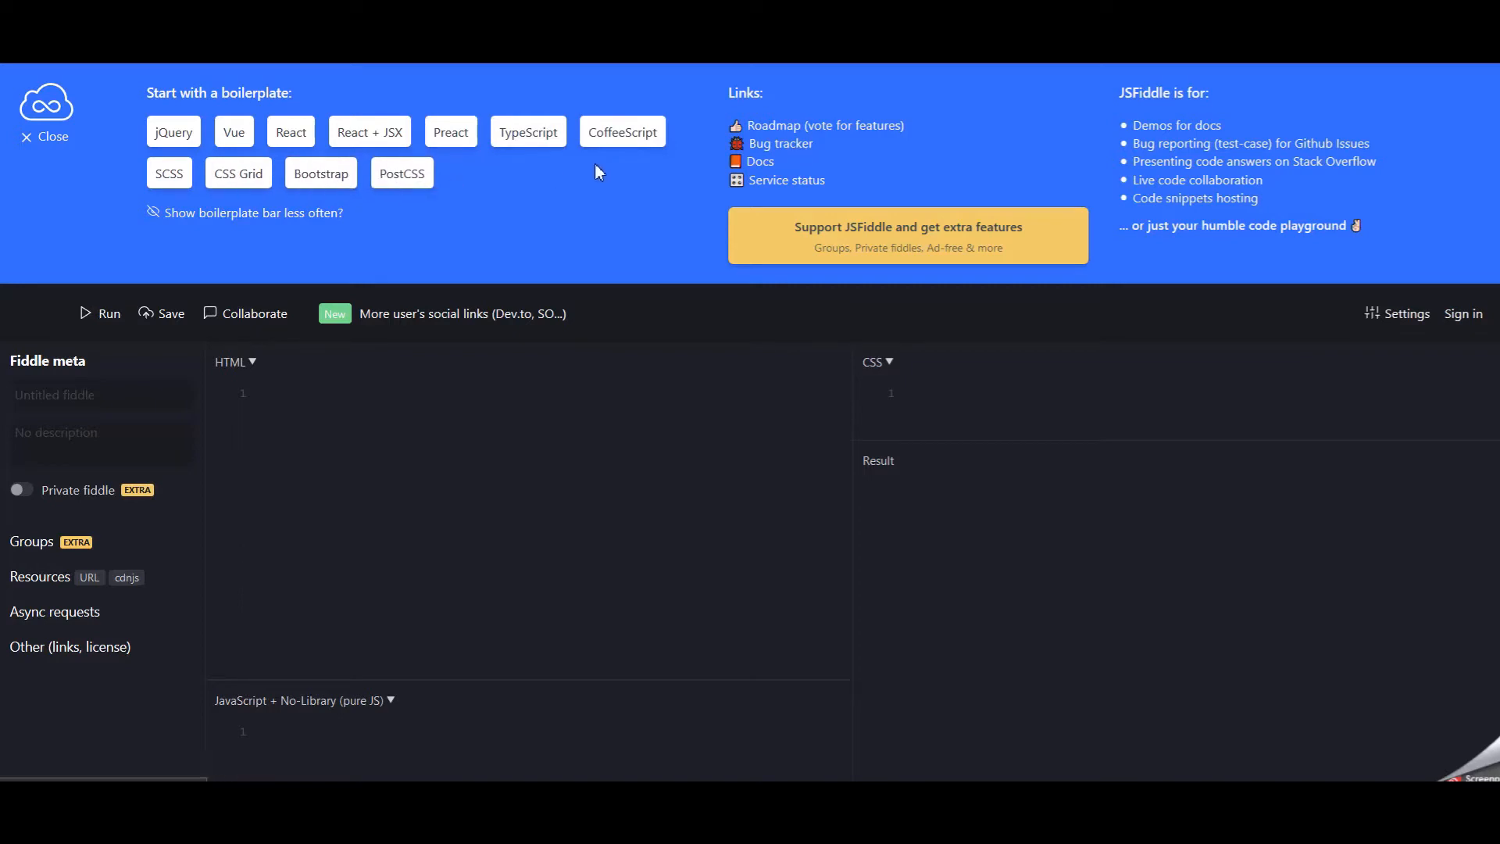
mouse_move(786, 182)
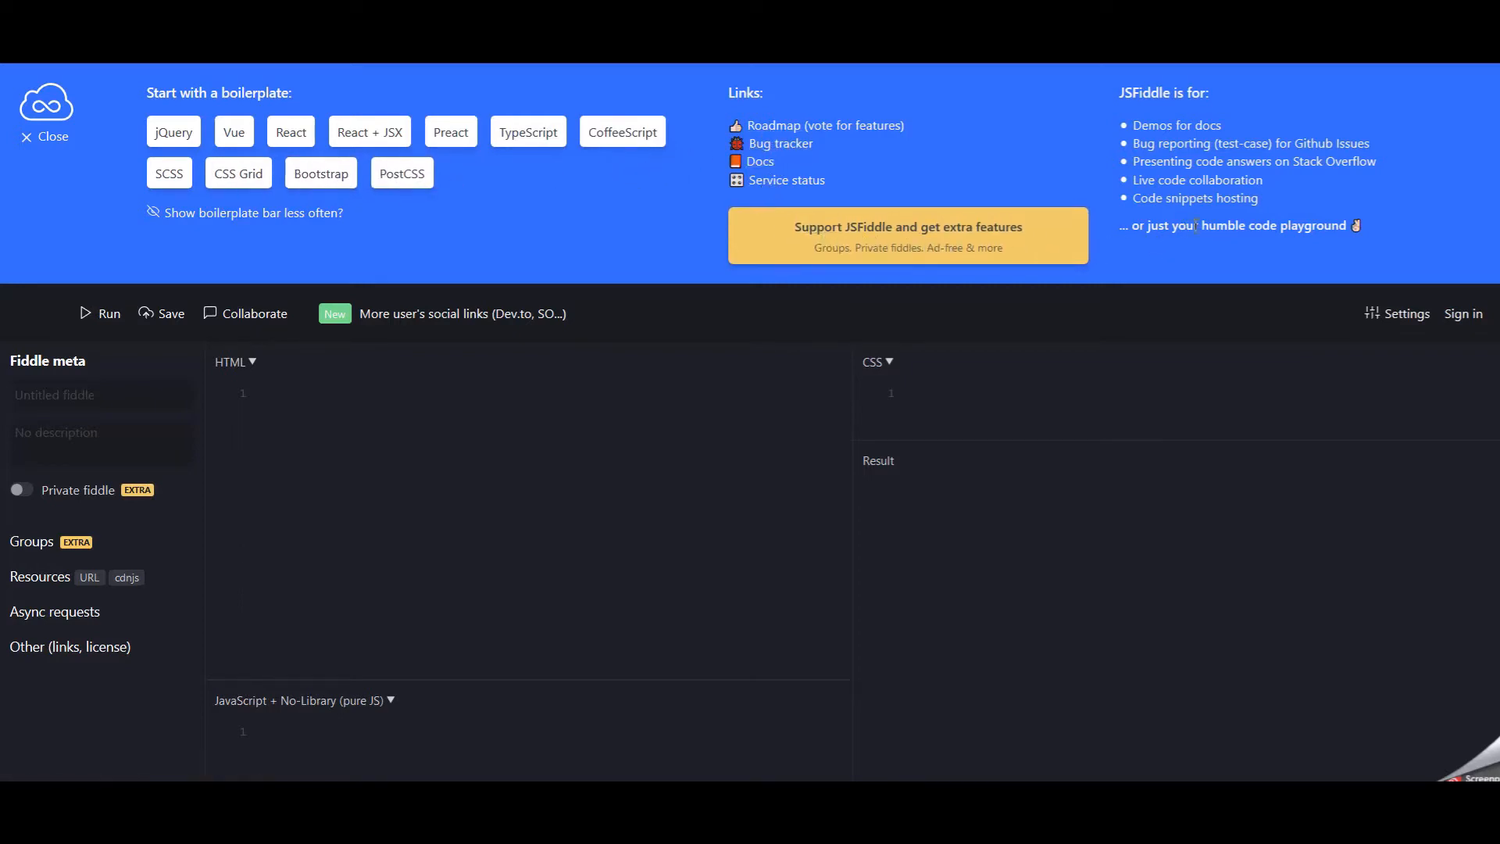
mouse_move(1171, 144)
type("<head></head")
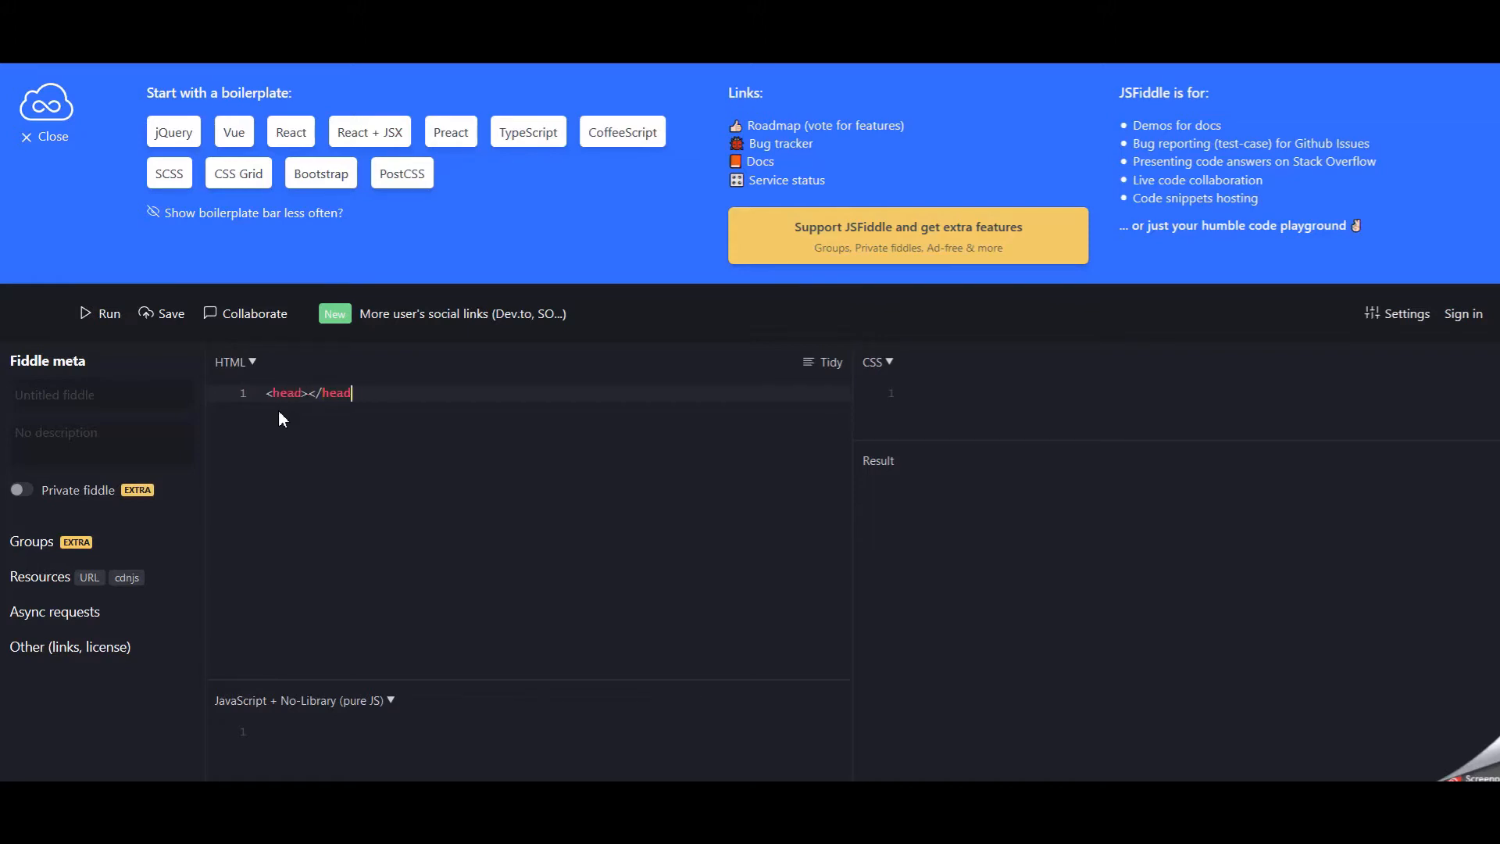
Add an empty <body></body> element to the fiddle's HTML pane.
type("body>")
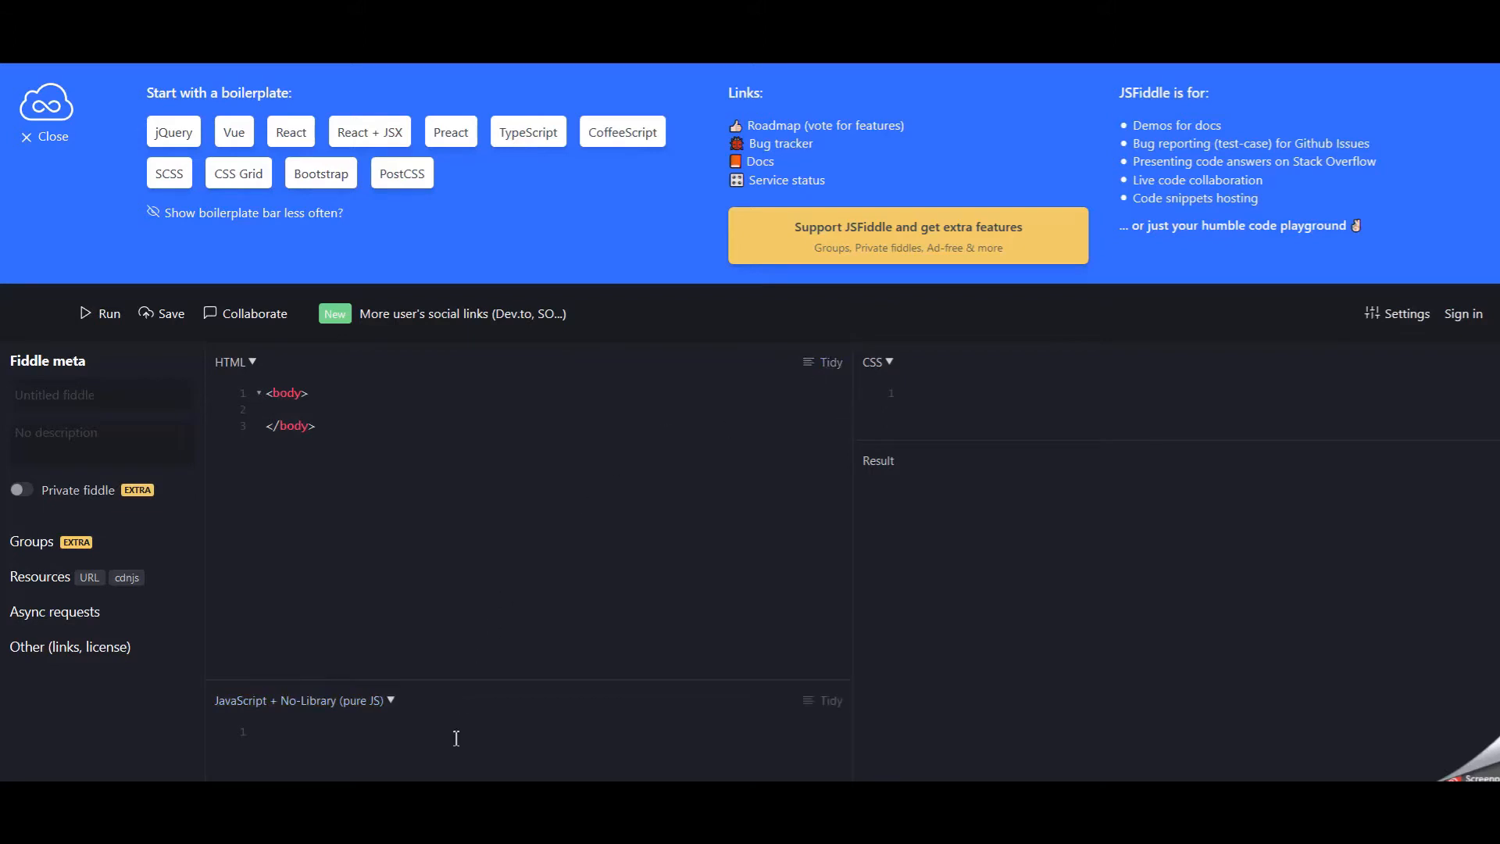
left_click(301, 700)
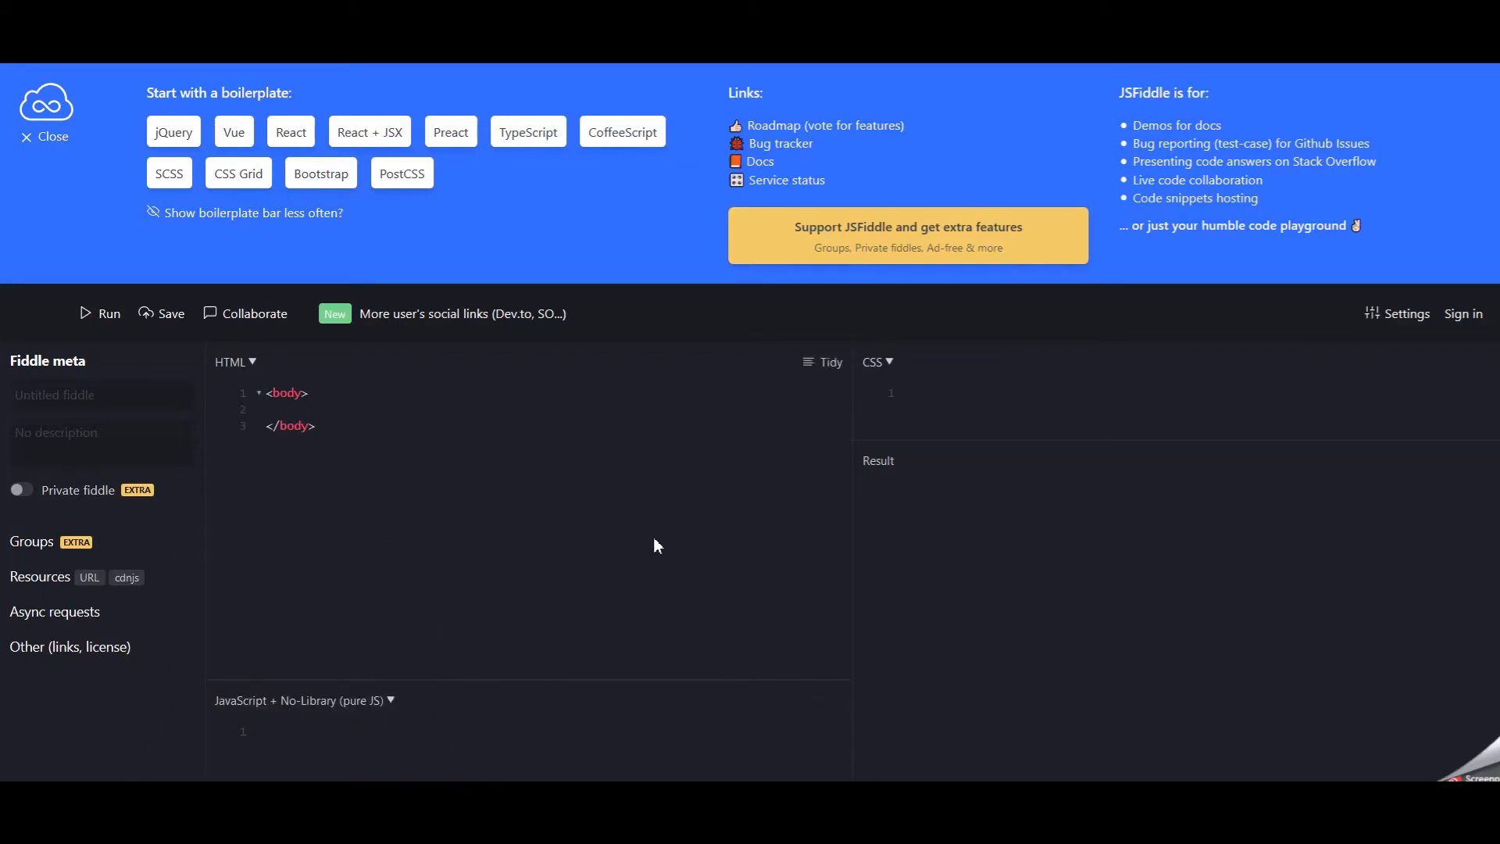
mouse_move(939, 645)
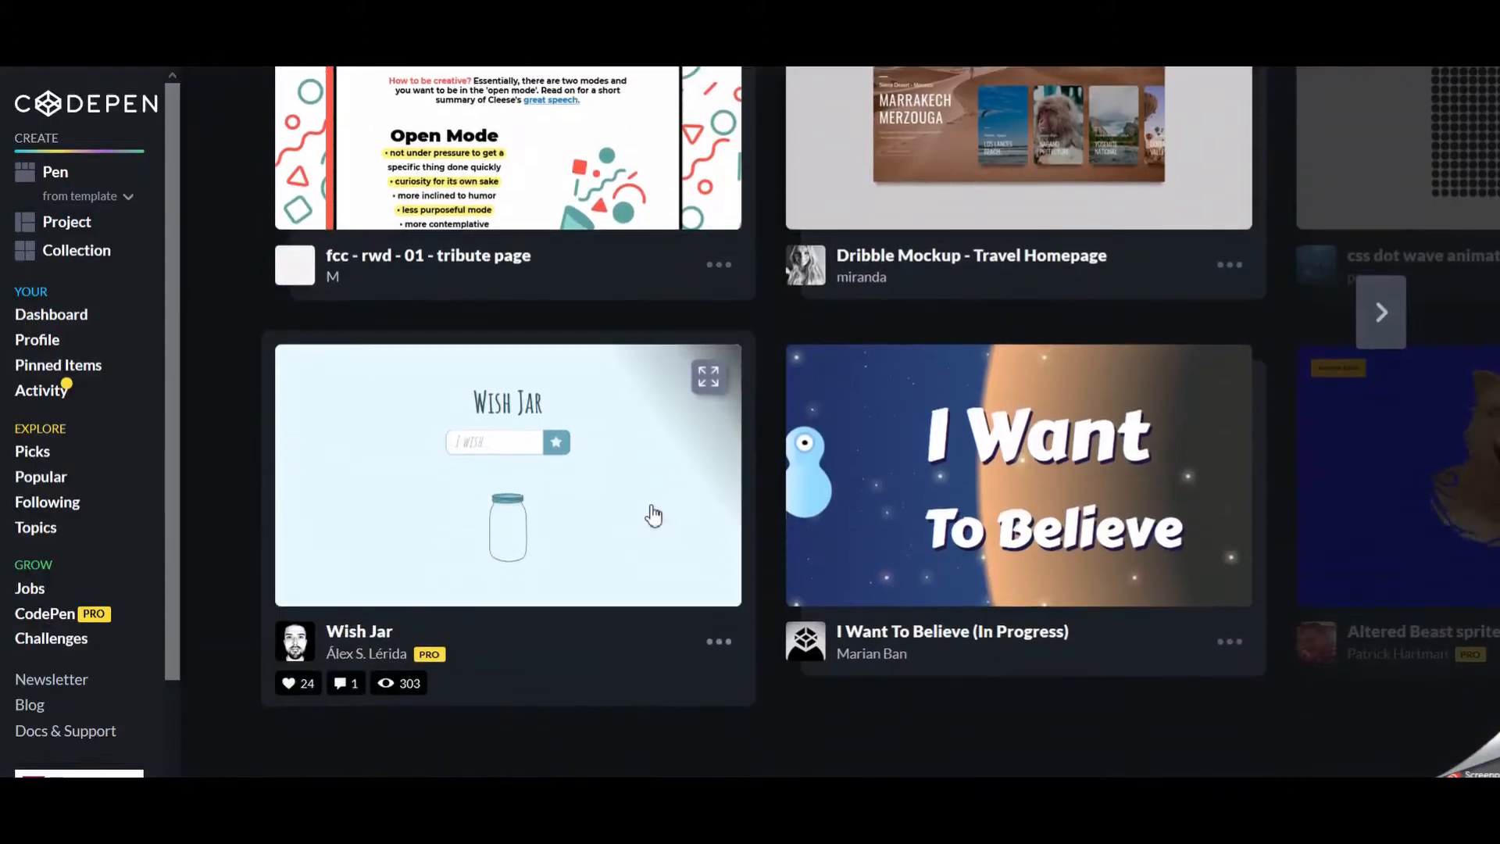
Page through the Picked Pens carousel on the home page, then start a new empty pen.
scroll("down", 3)
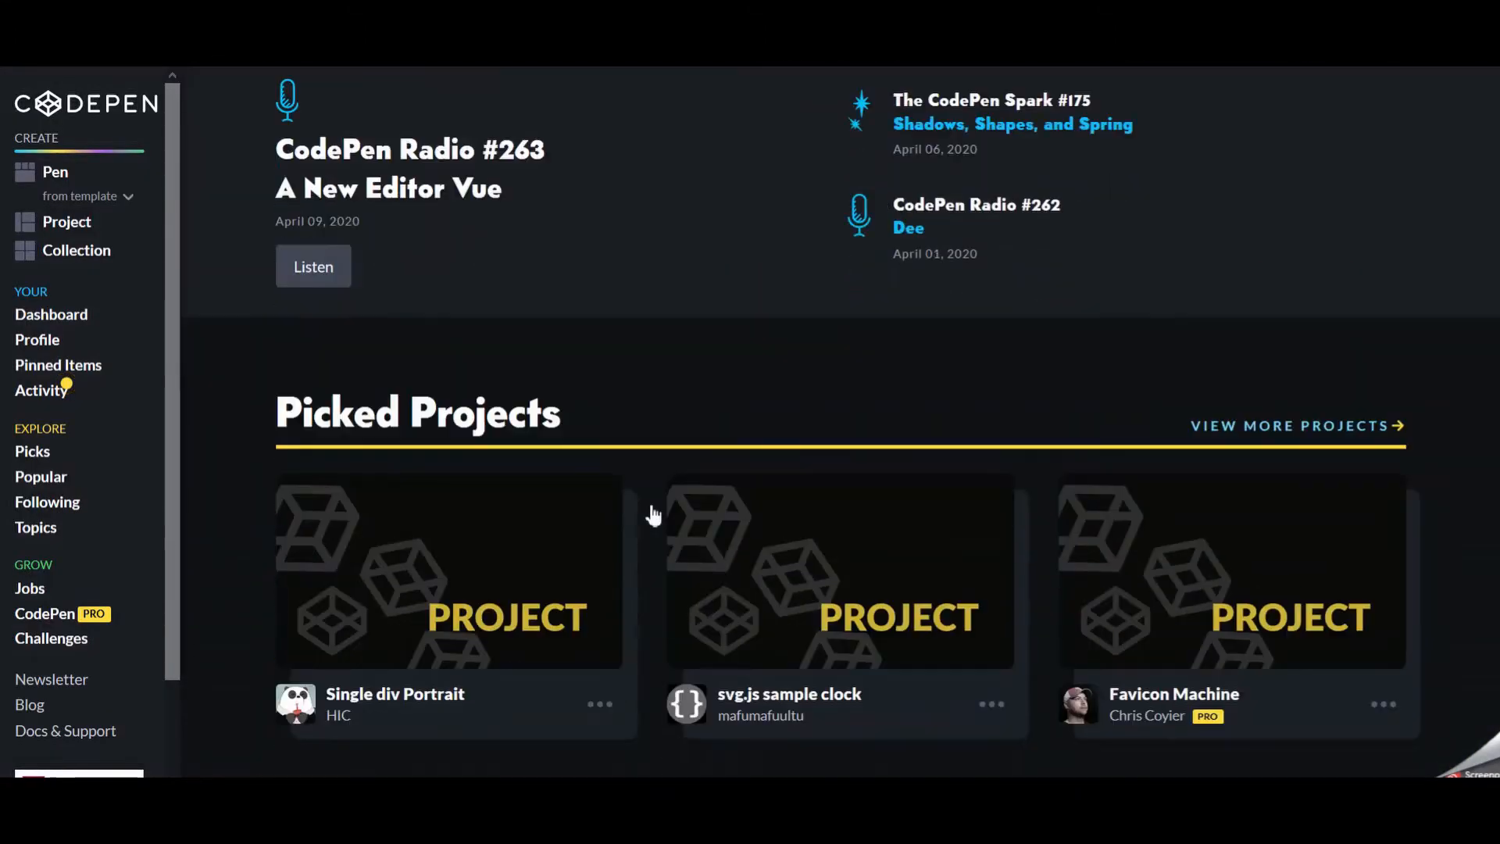
scroll("down", 3)
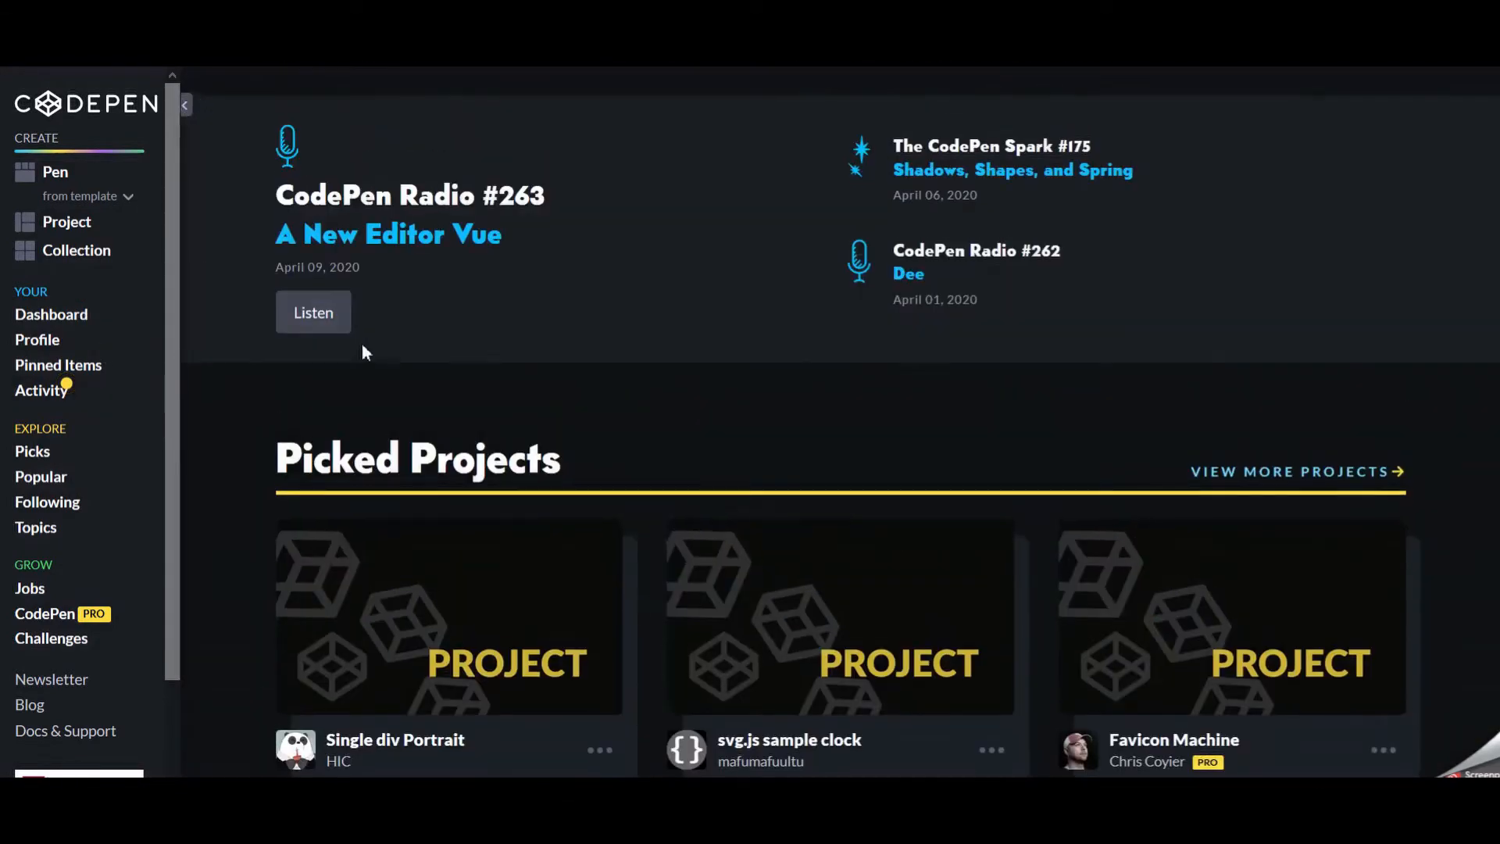
scroll("down", 3)
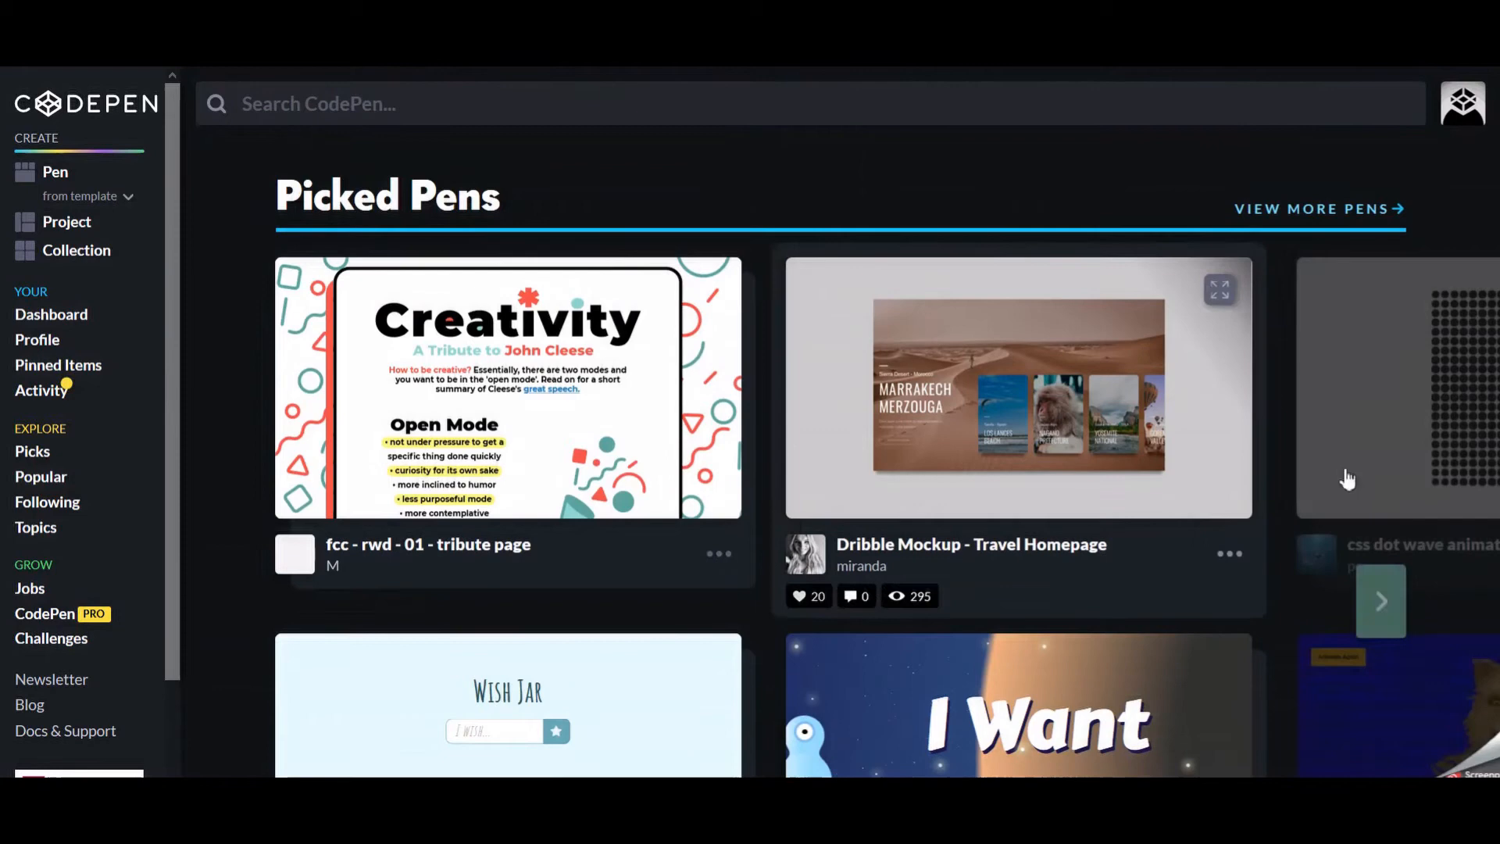
left_click(1379, 600)
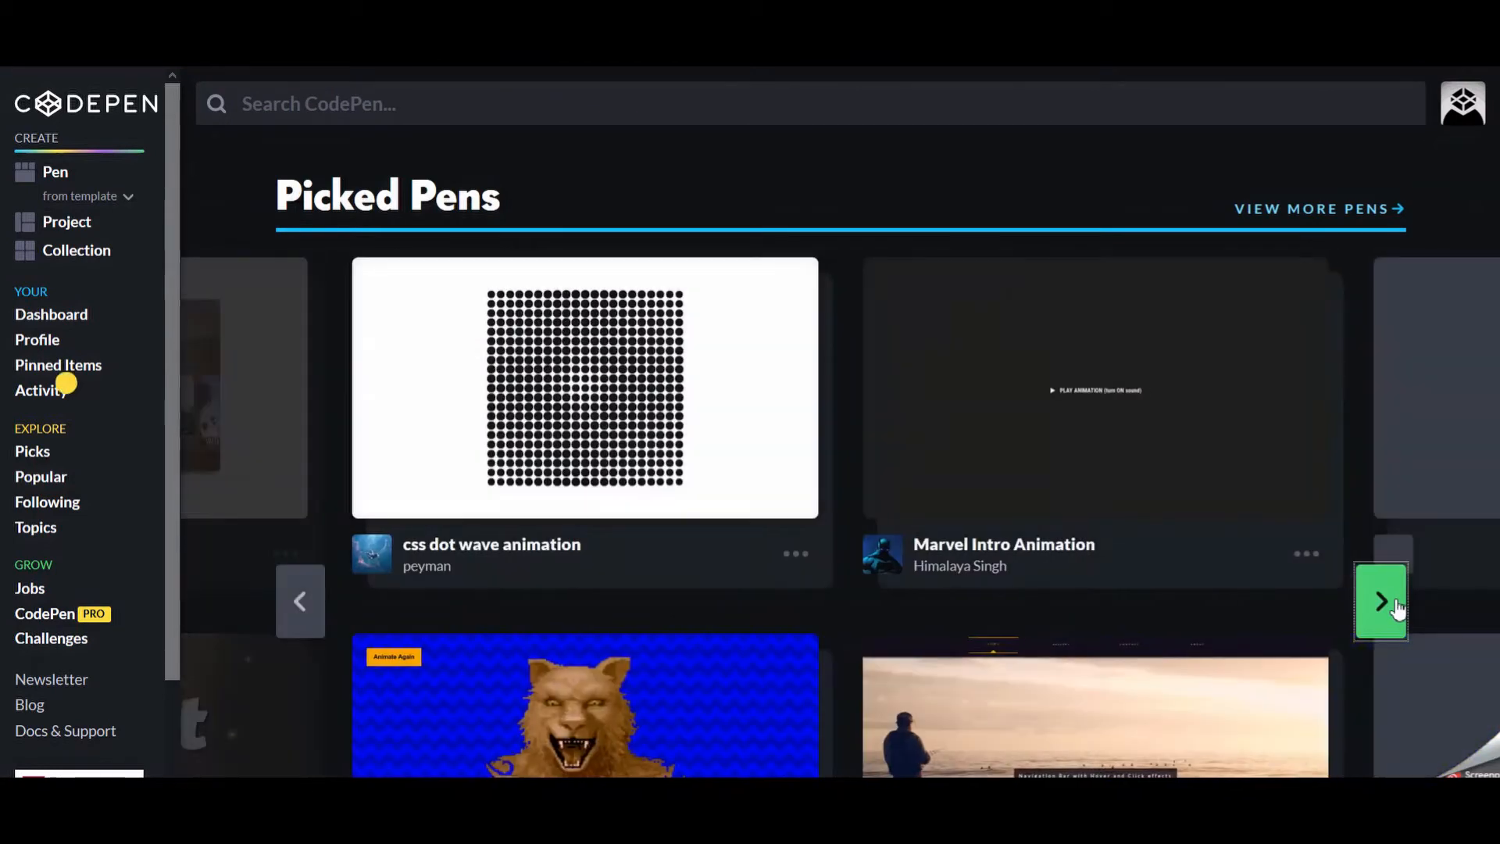
left_click(1380, 600)
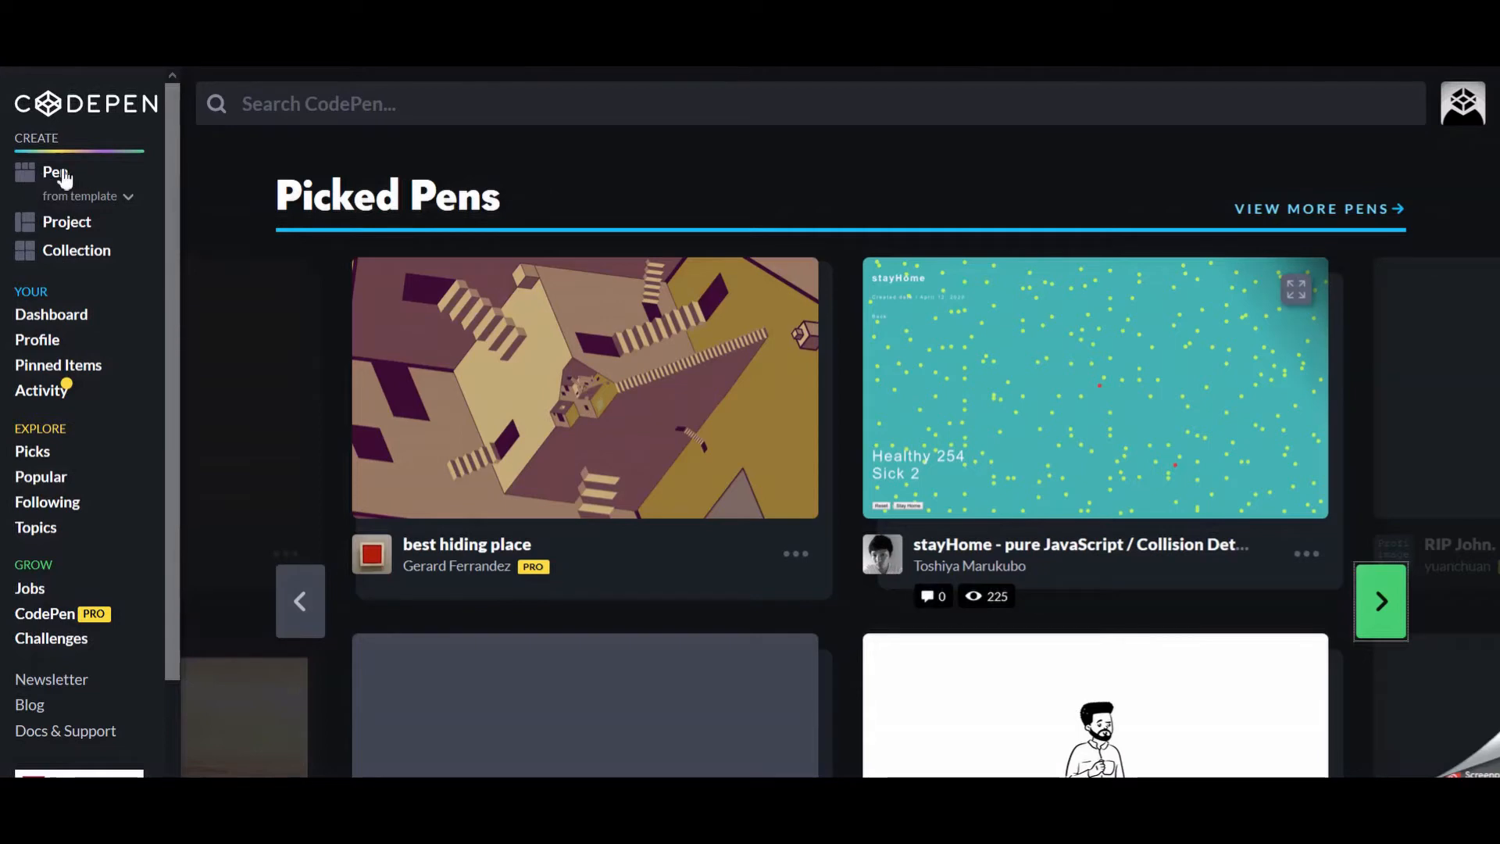
mouse_move(381, 300)
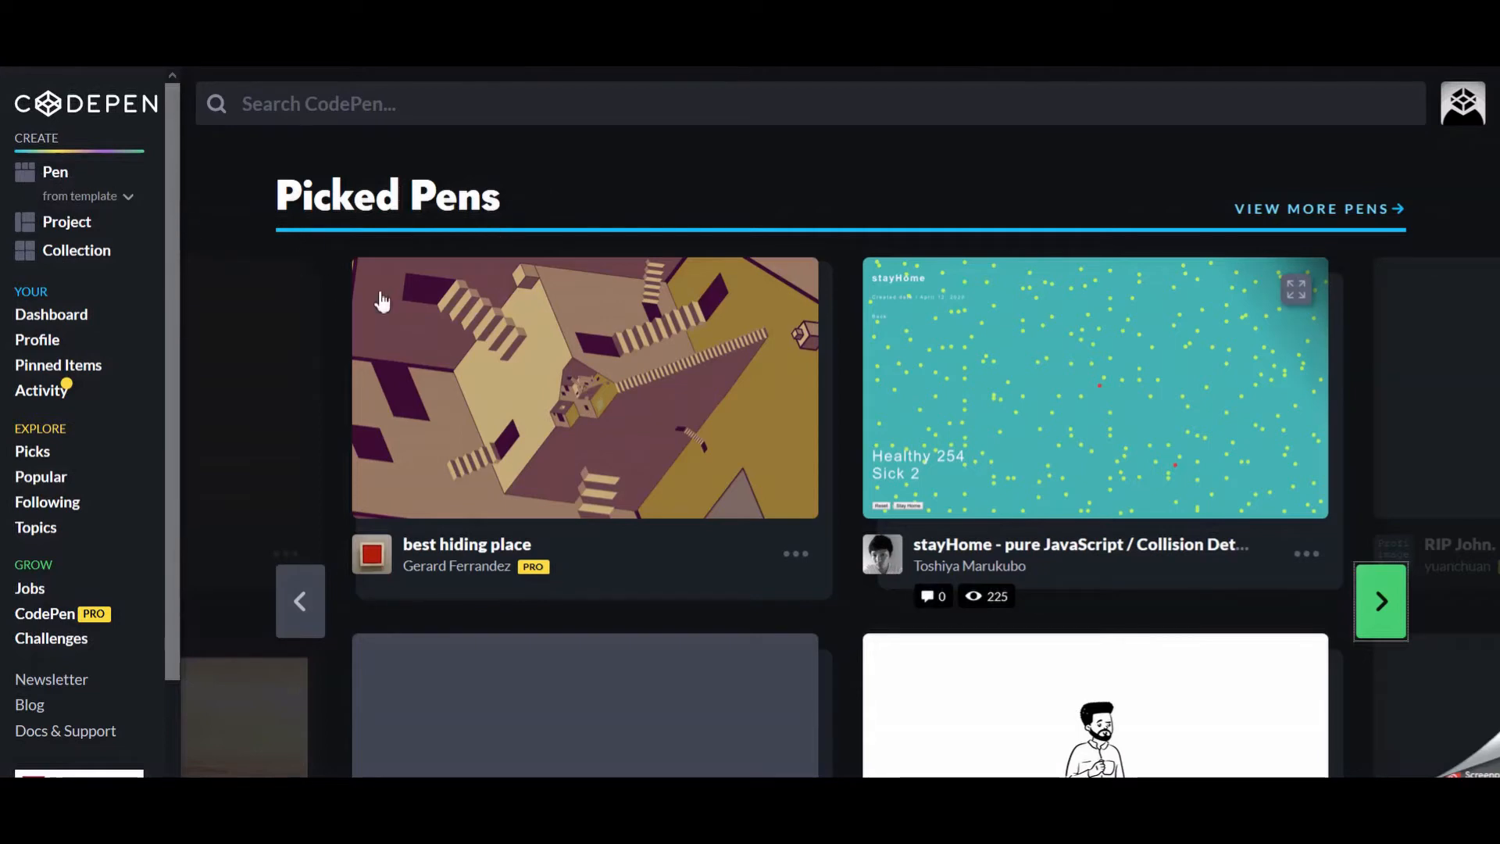
mouse_move(56, 195)
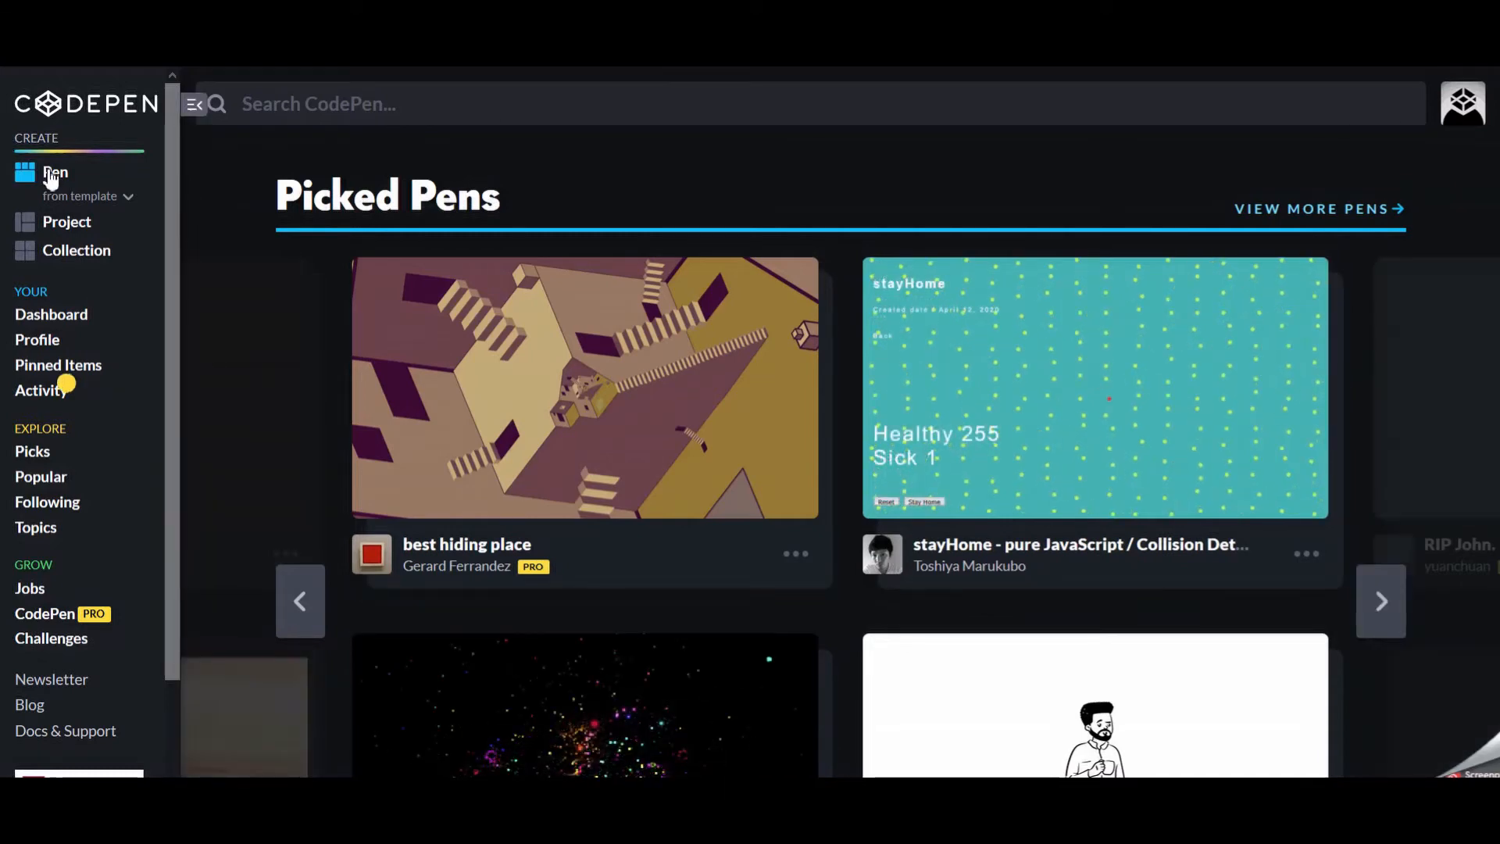
left_click(55, 172)
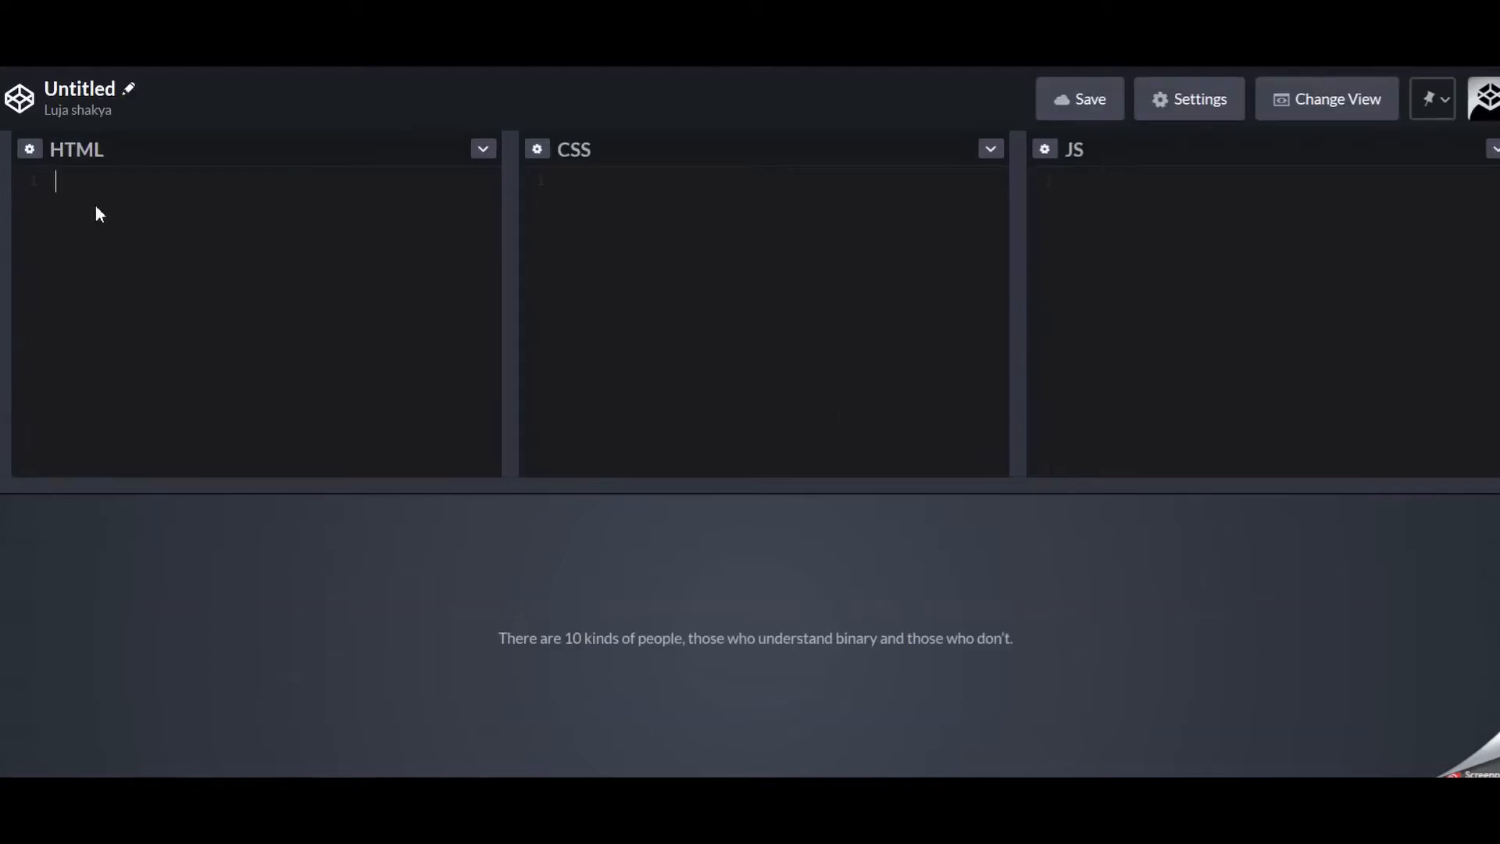
Write <body></body> in HTML and function hello(){ alert("hello"); } in the JS editor.
type("body>")
left_click(763, 320)
type("*{")
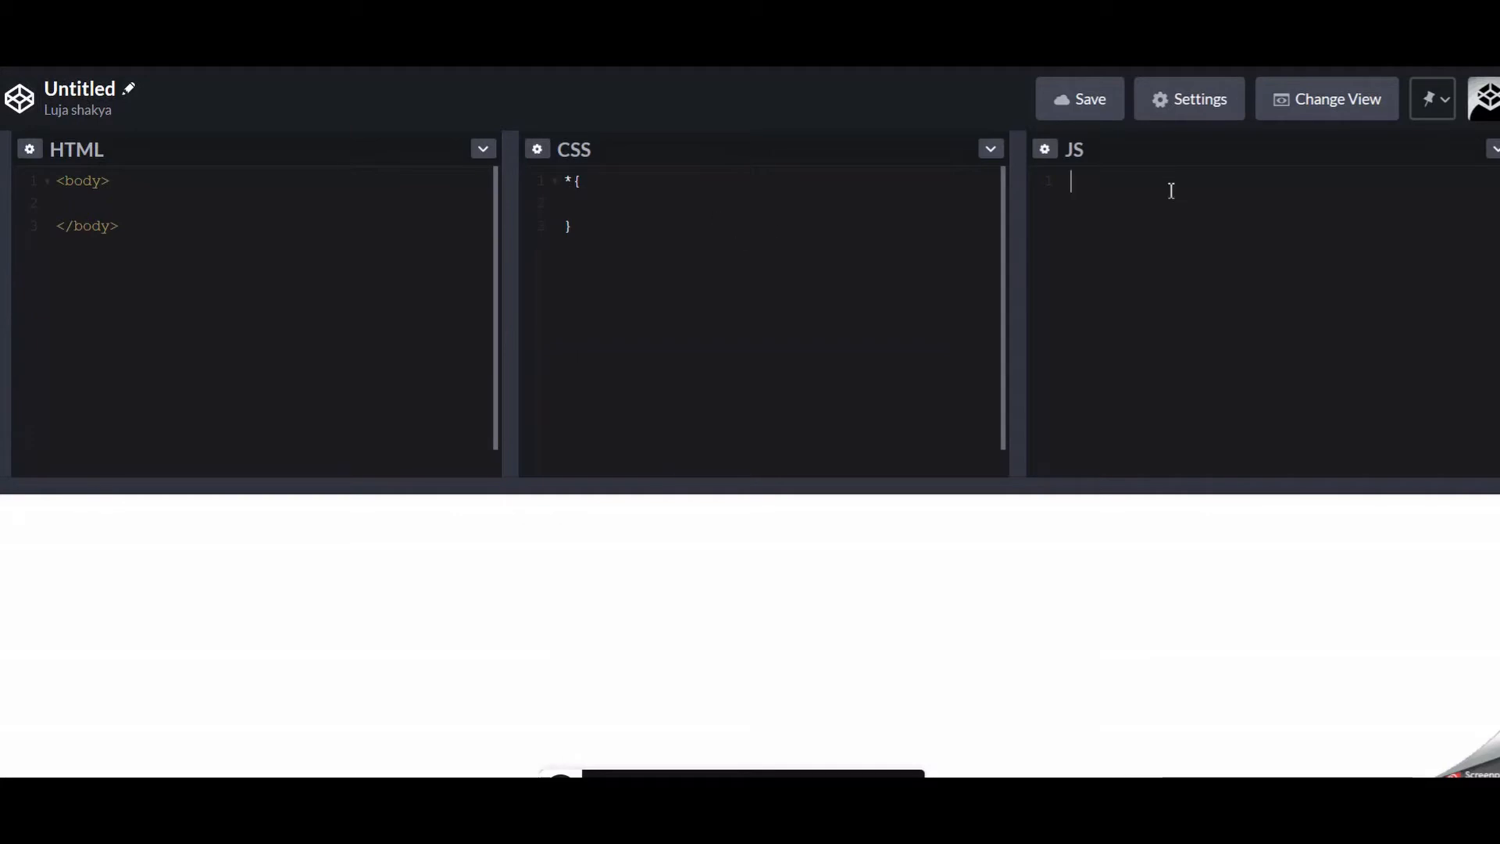
type("fu")
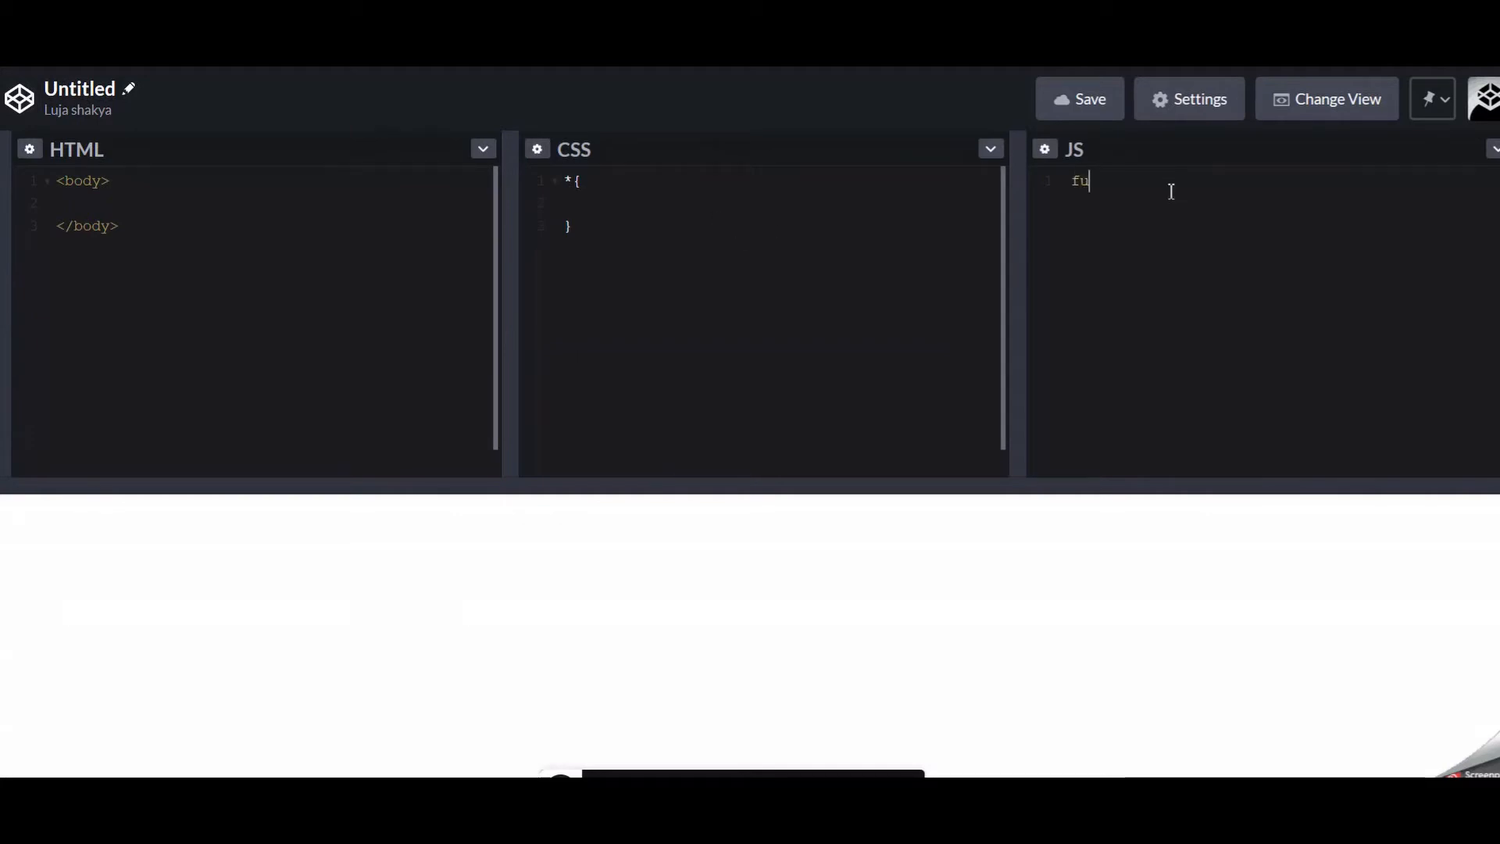
type("nction (){")
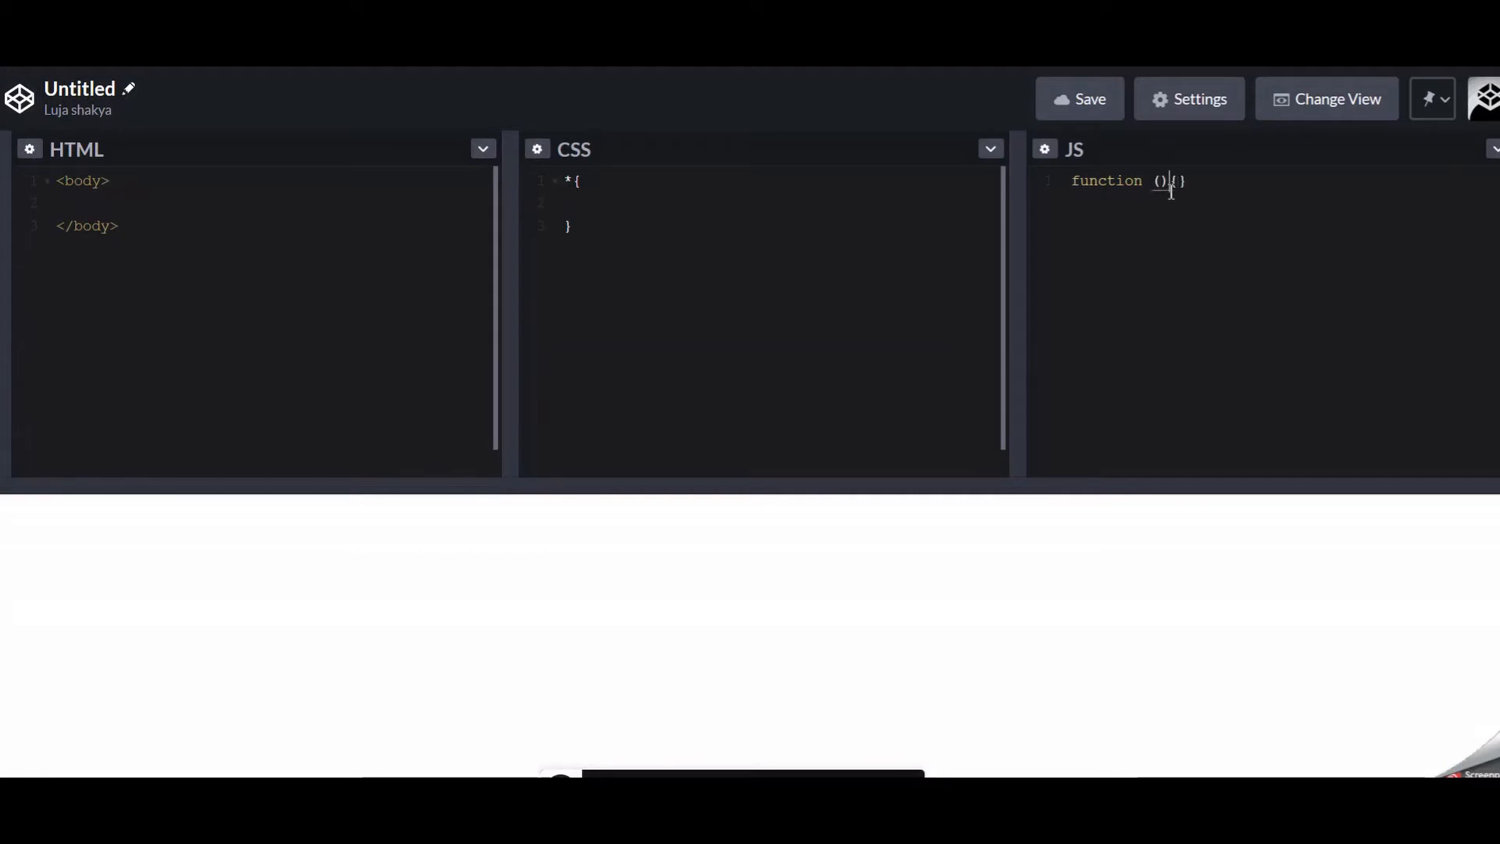
type("hello")
type("ale")
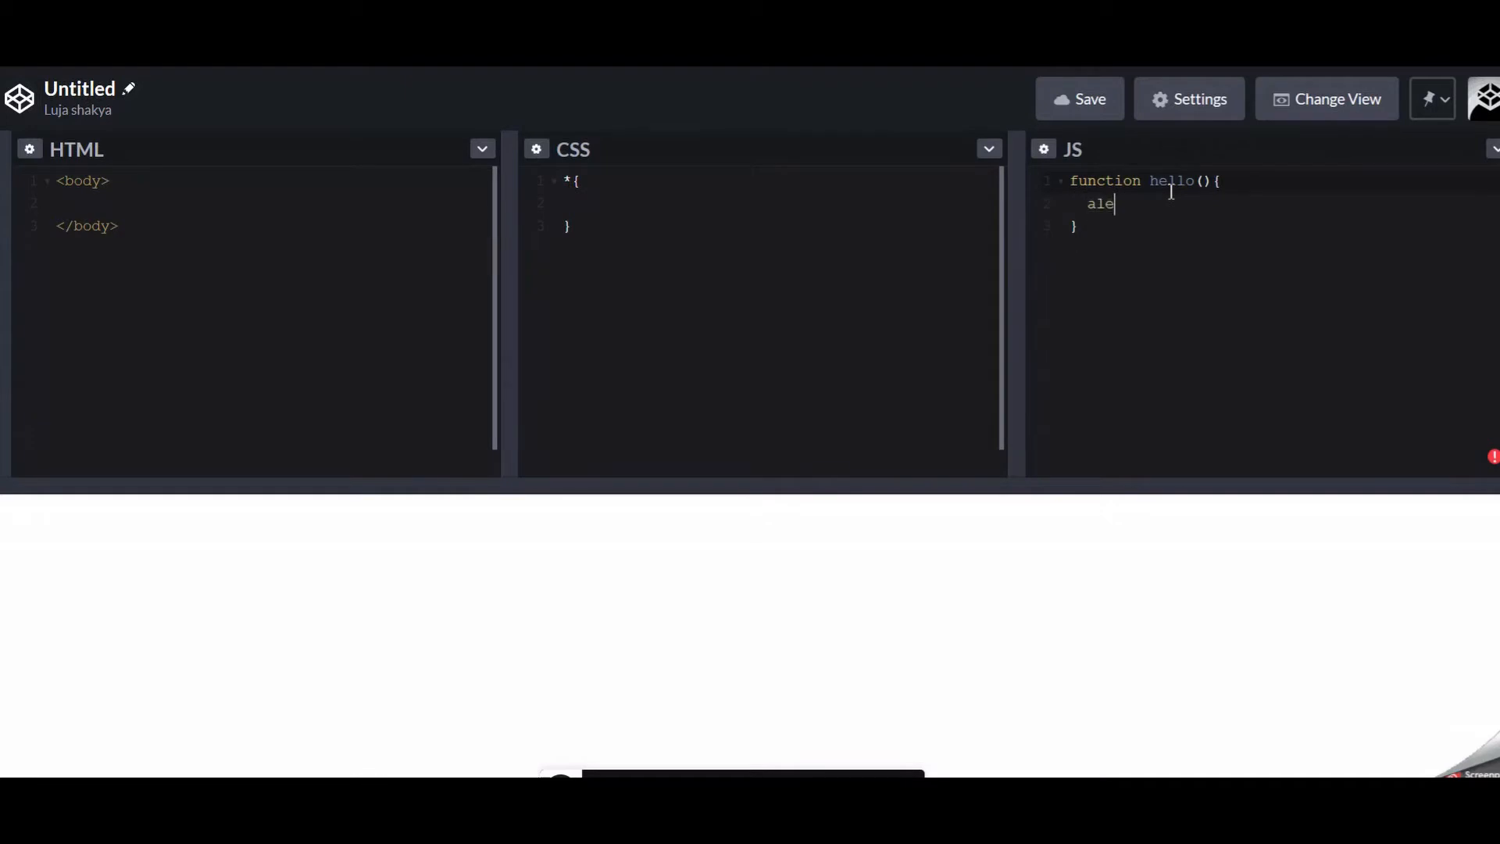
type("rt()")
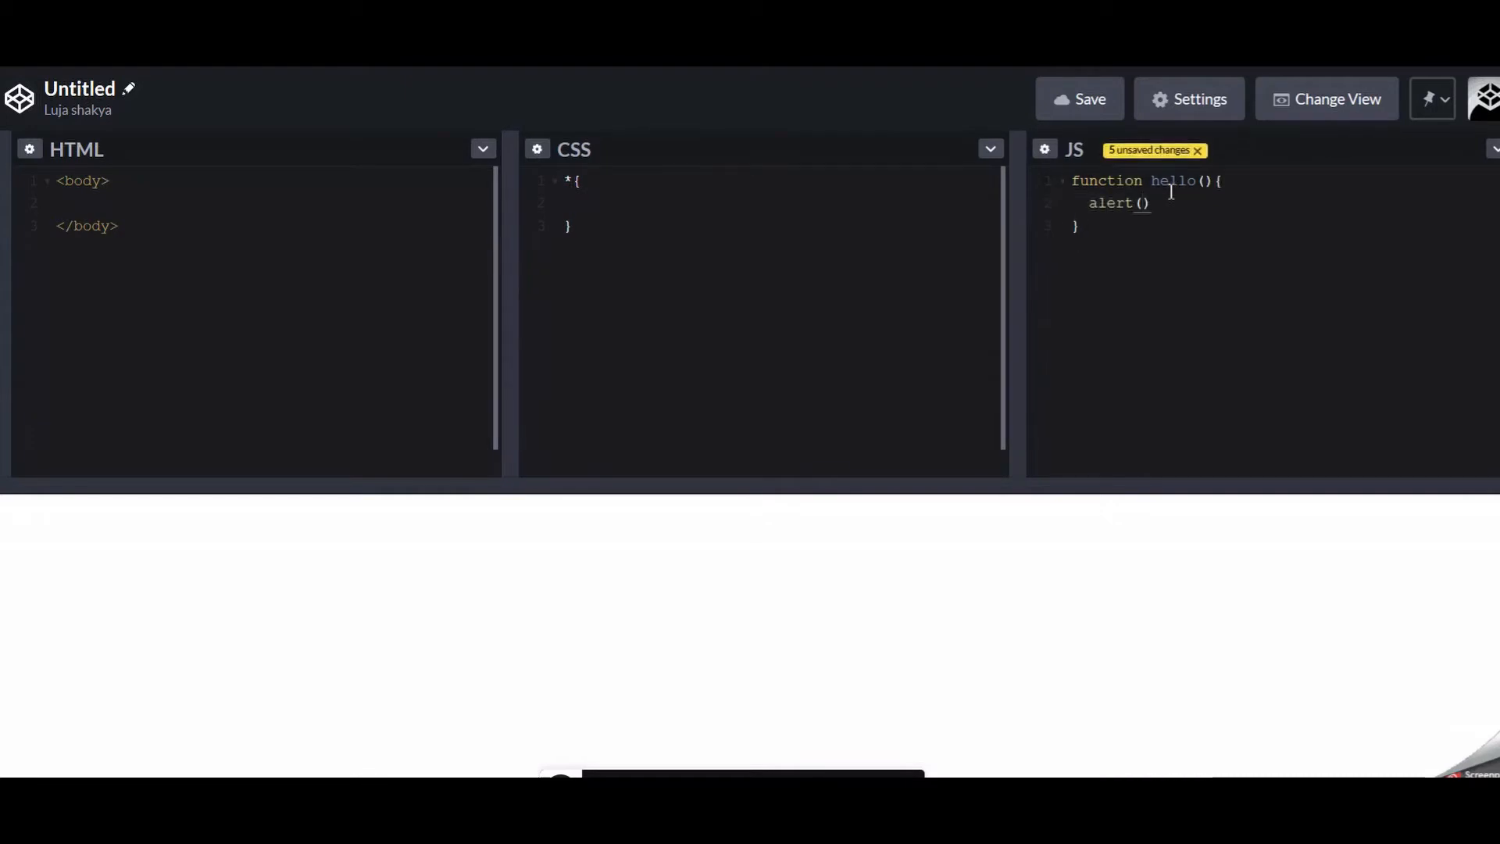
type(":);")
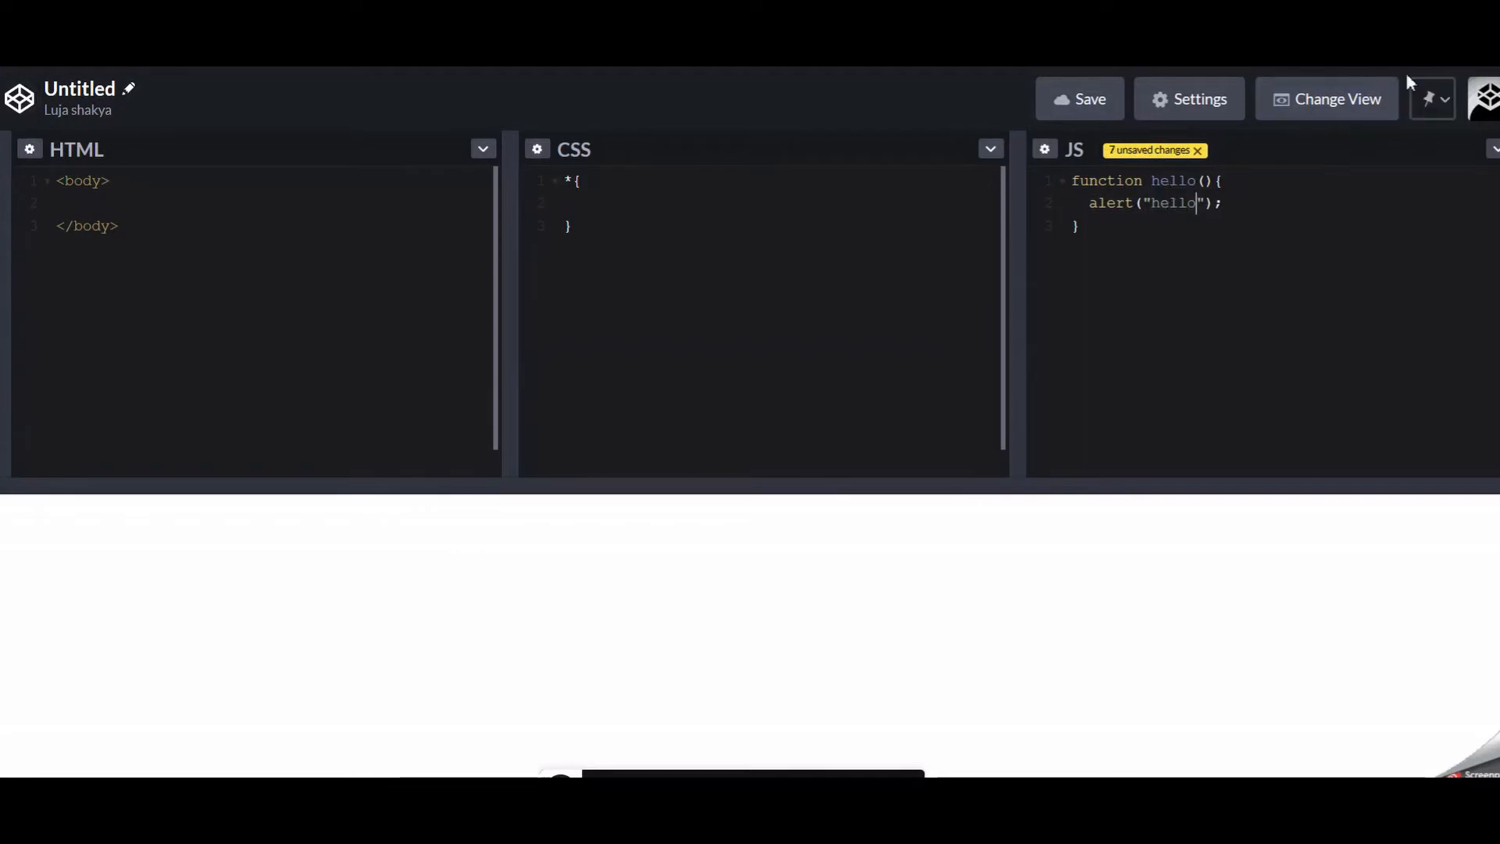
mouse_move(1056, 578)
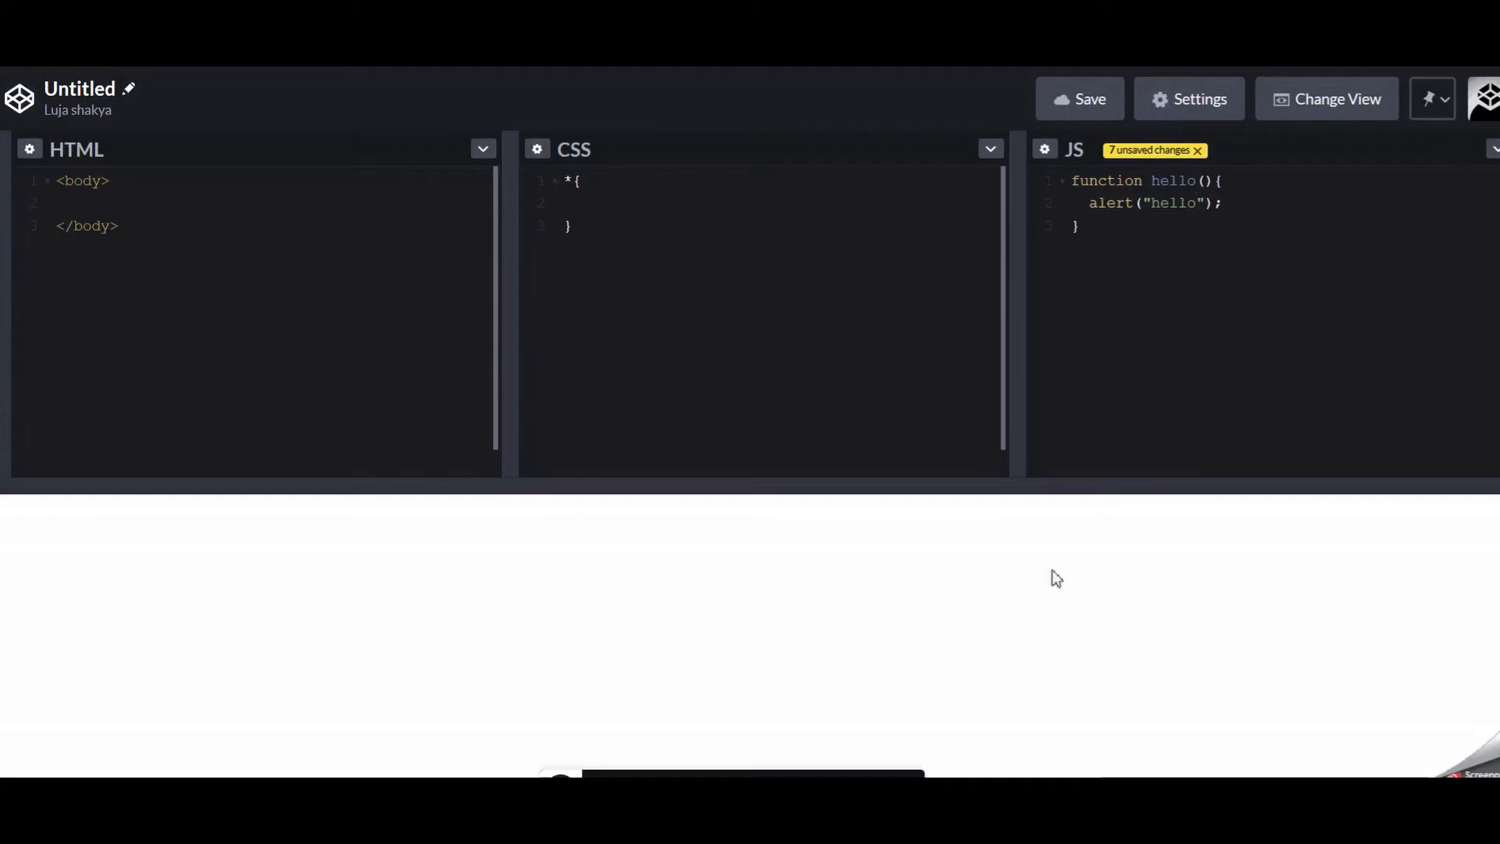
mouse_move(1087, 514)
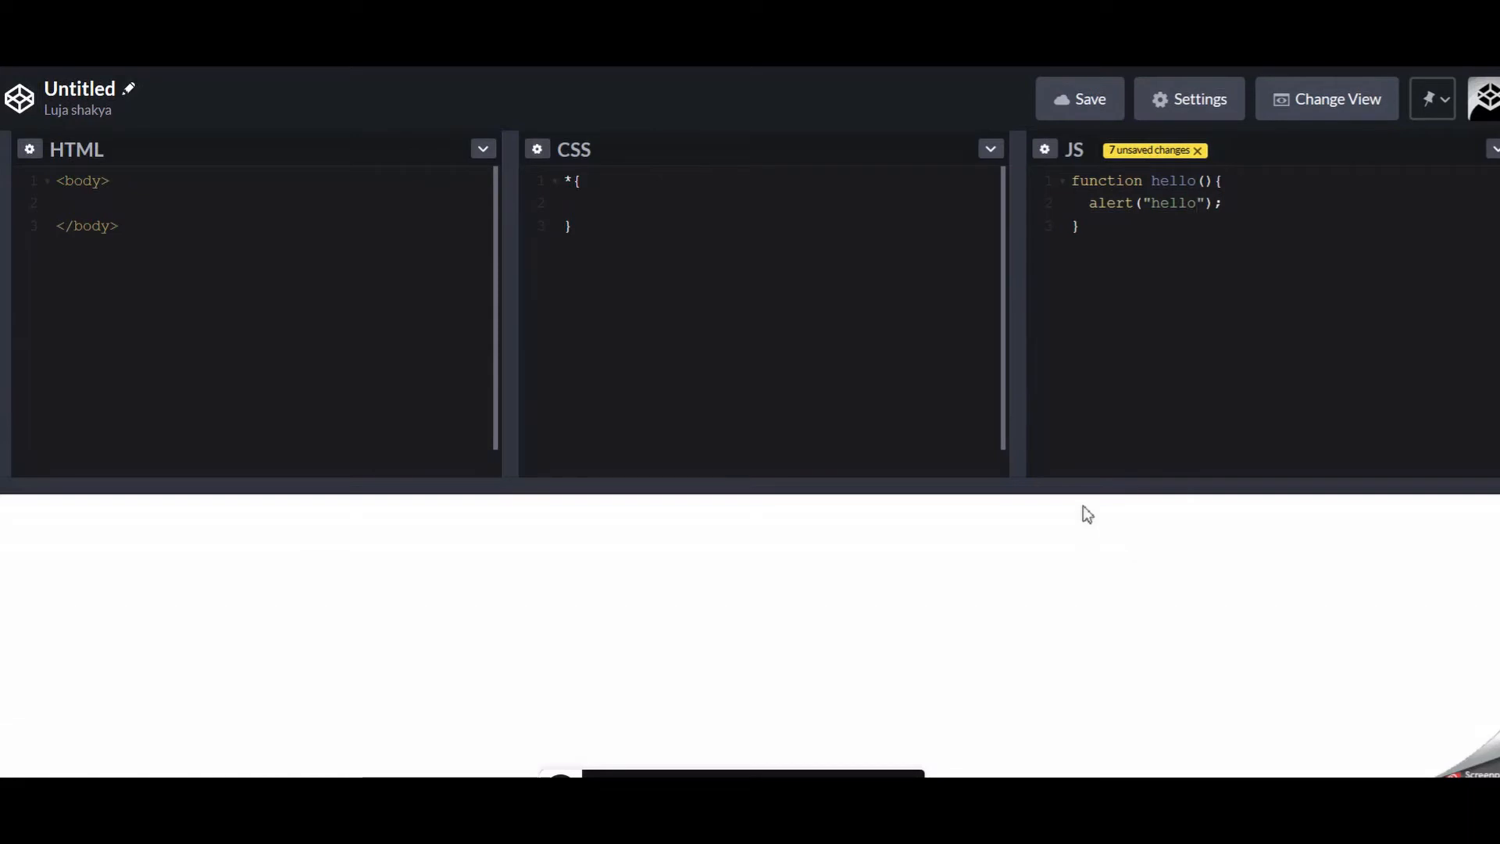
mouse_move(961, 769)
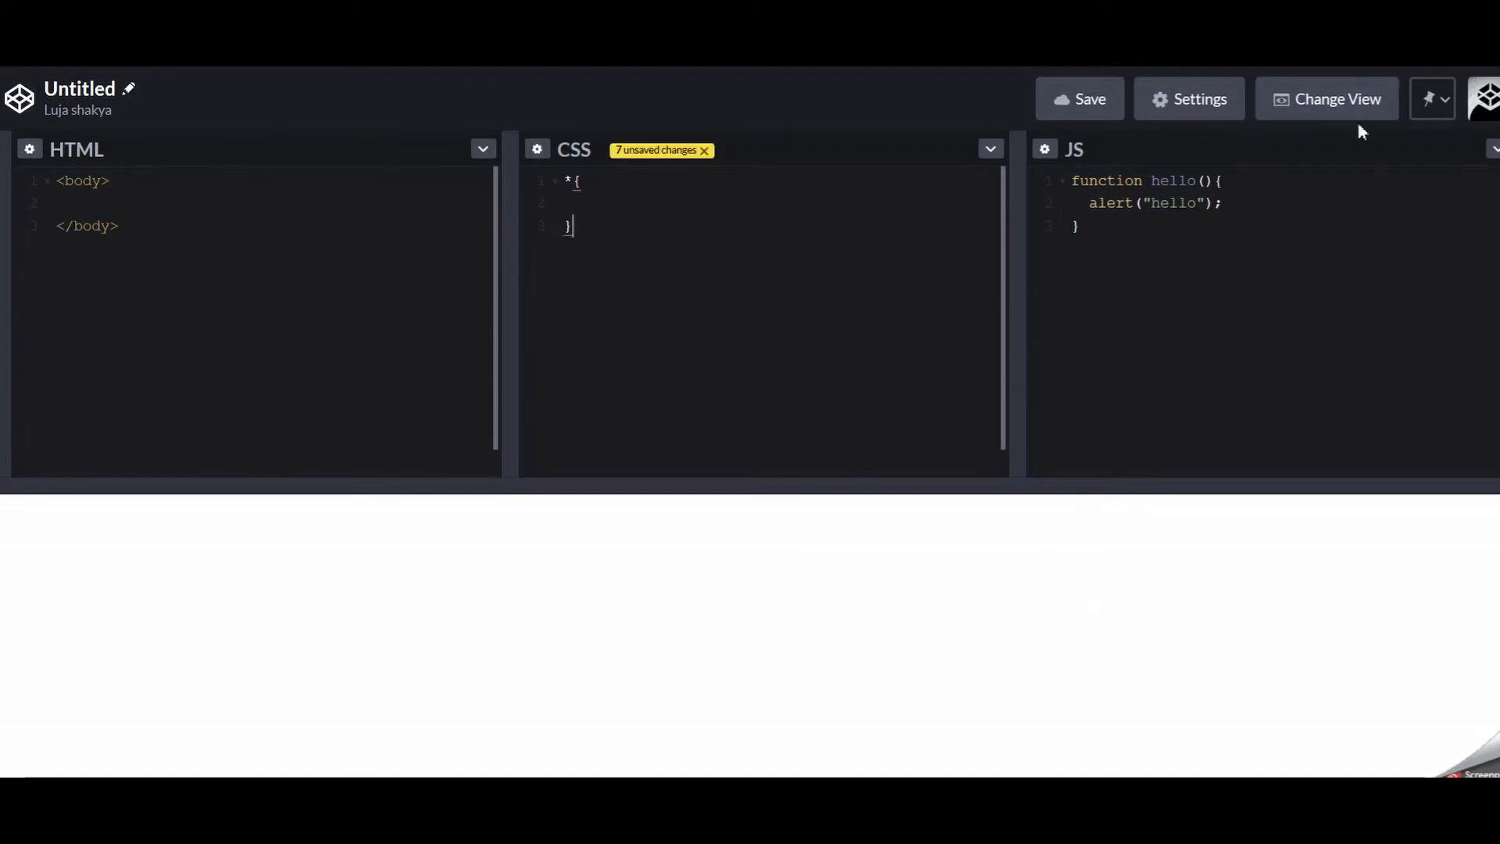
mouse_move(1218, 526)
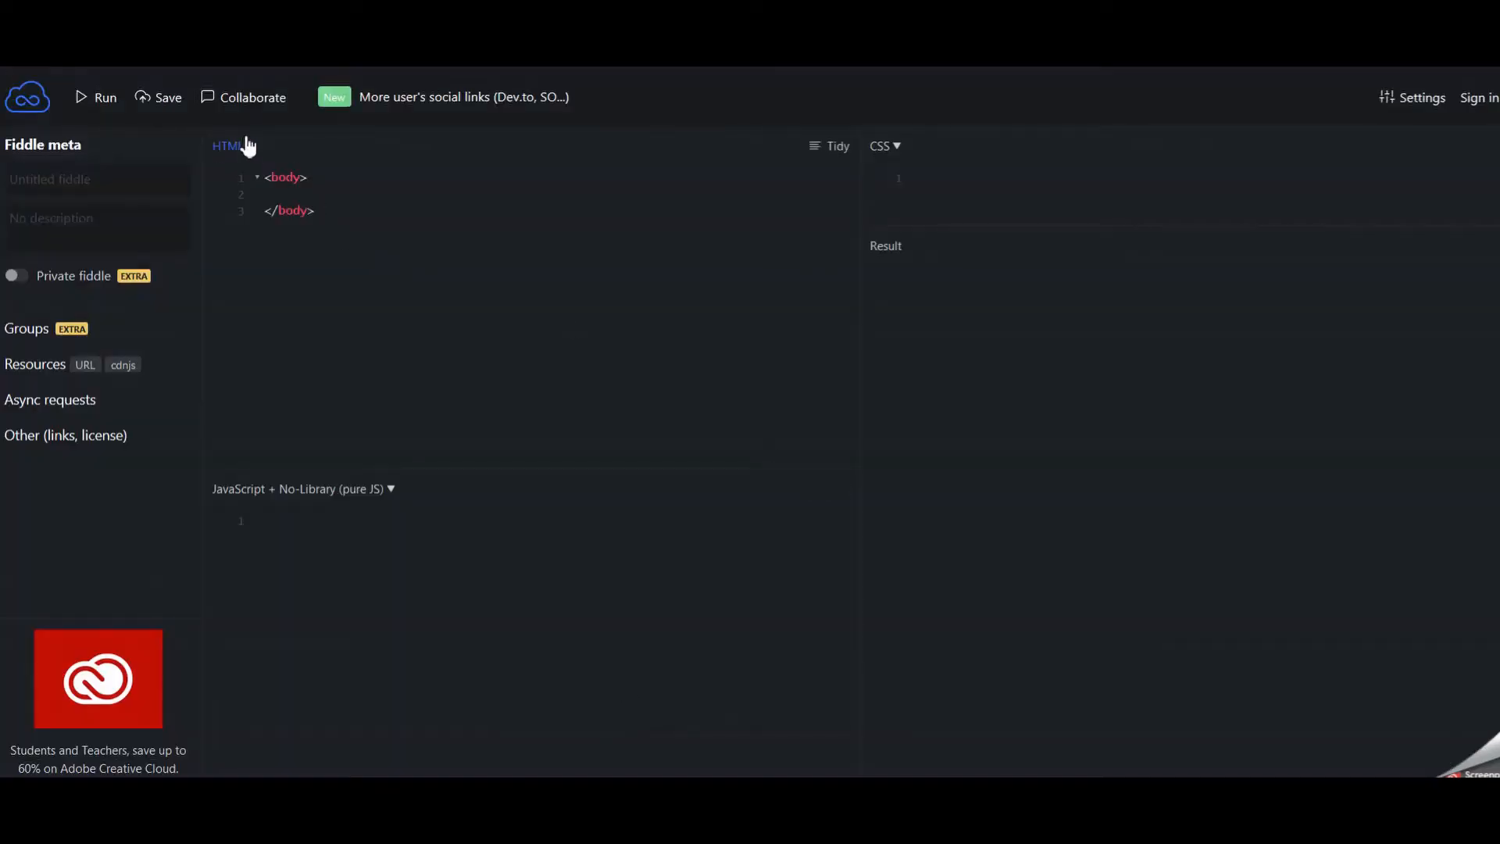
left_click(228, 145)
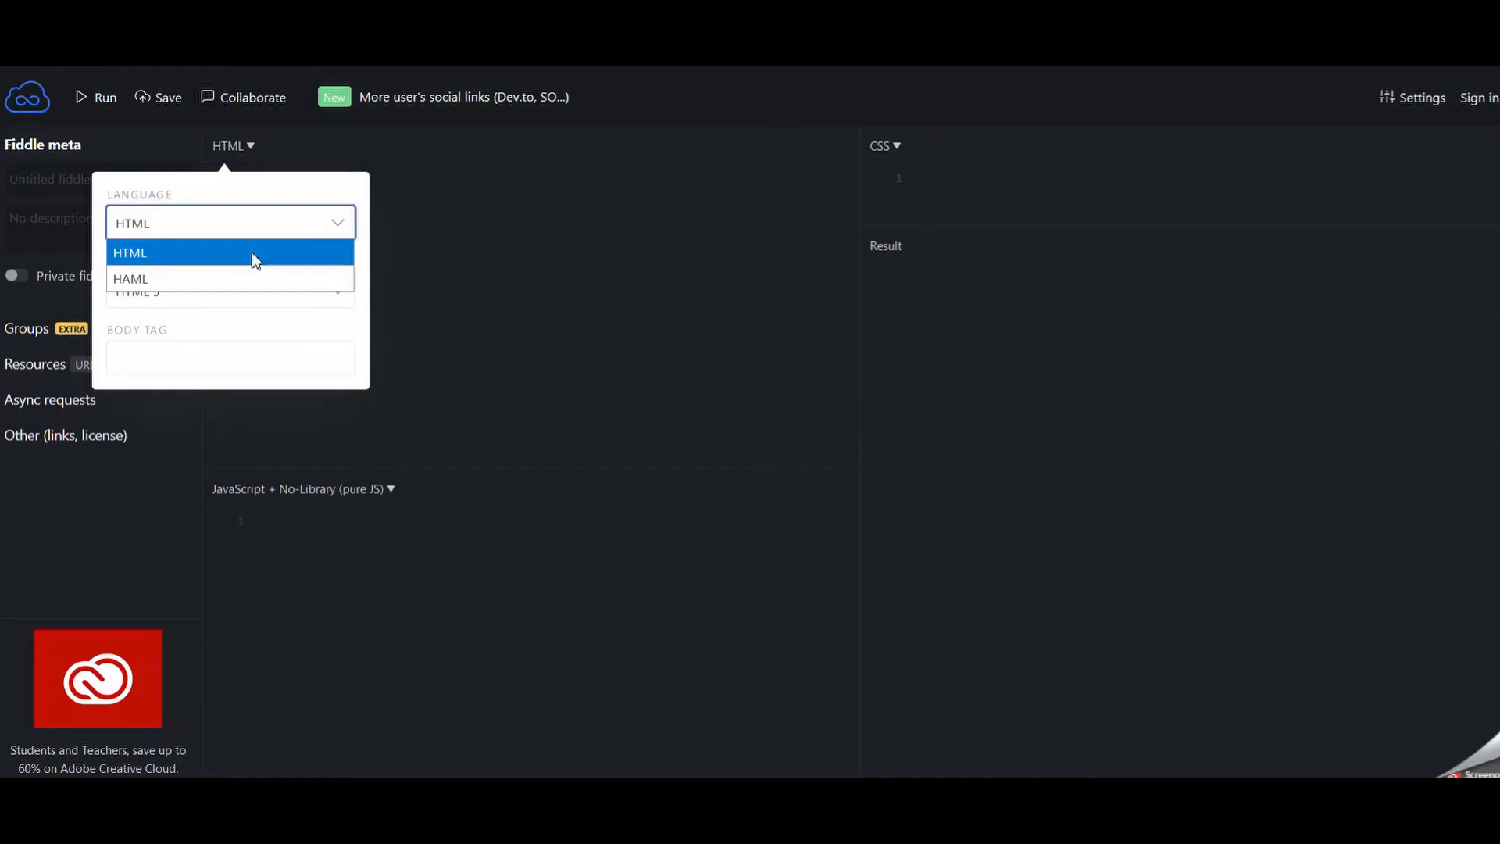
left_click(129, 254)
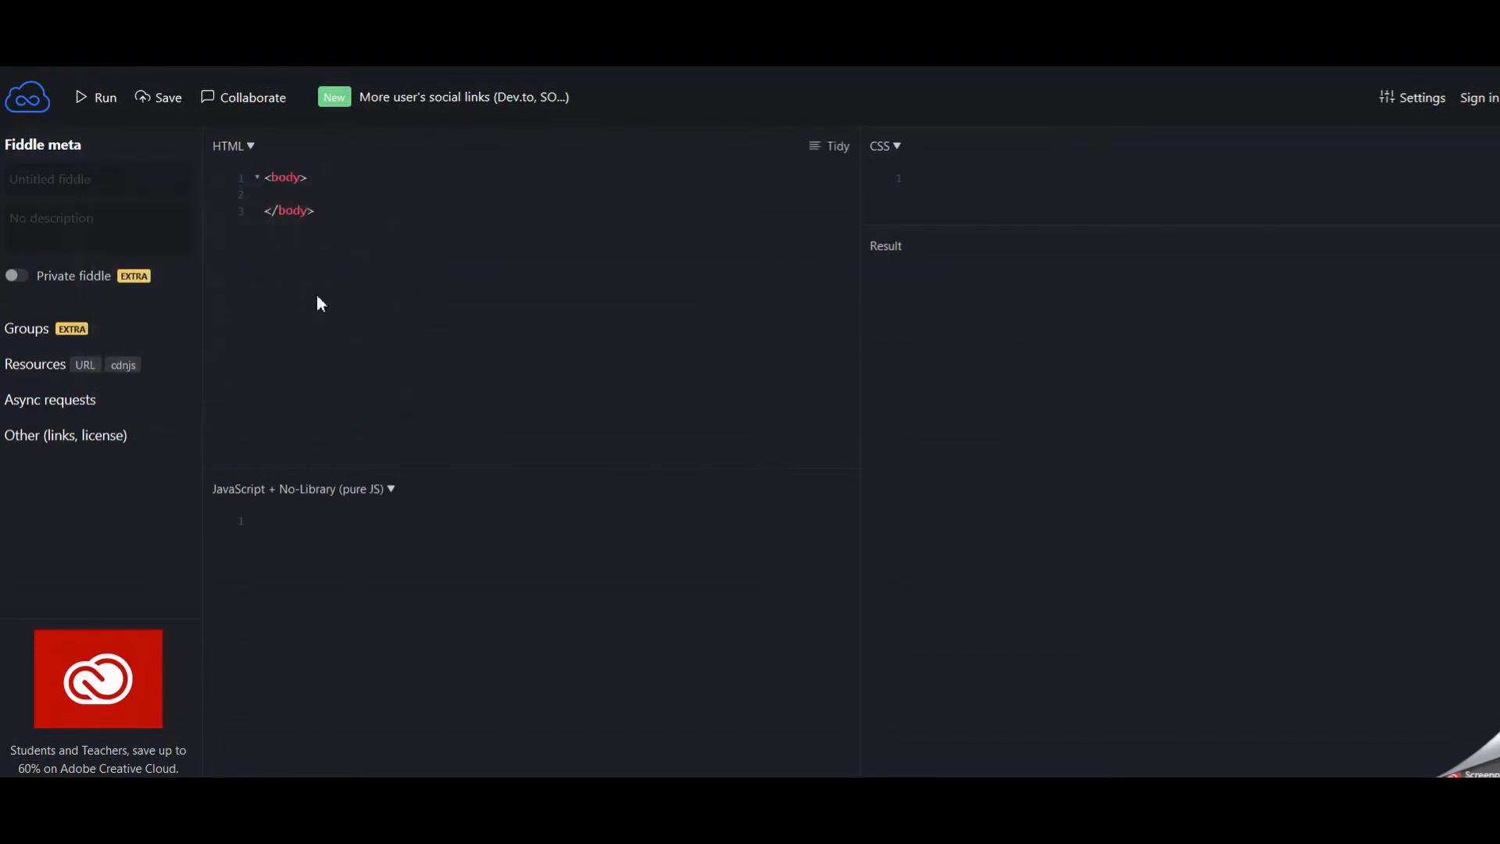
left_click(302, 489)
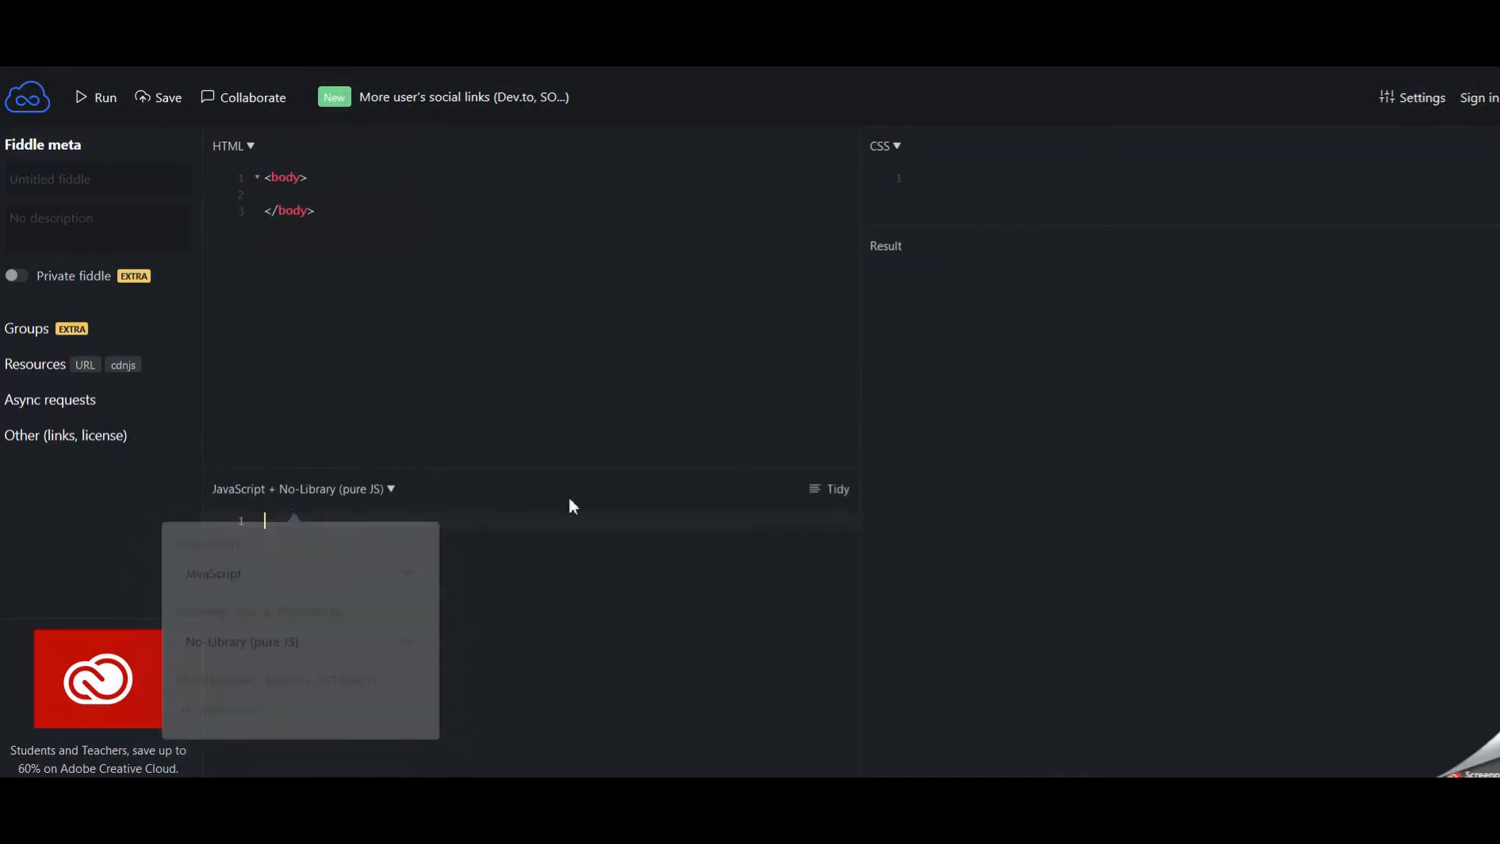
left_click(883, 147)
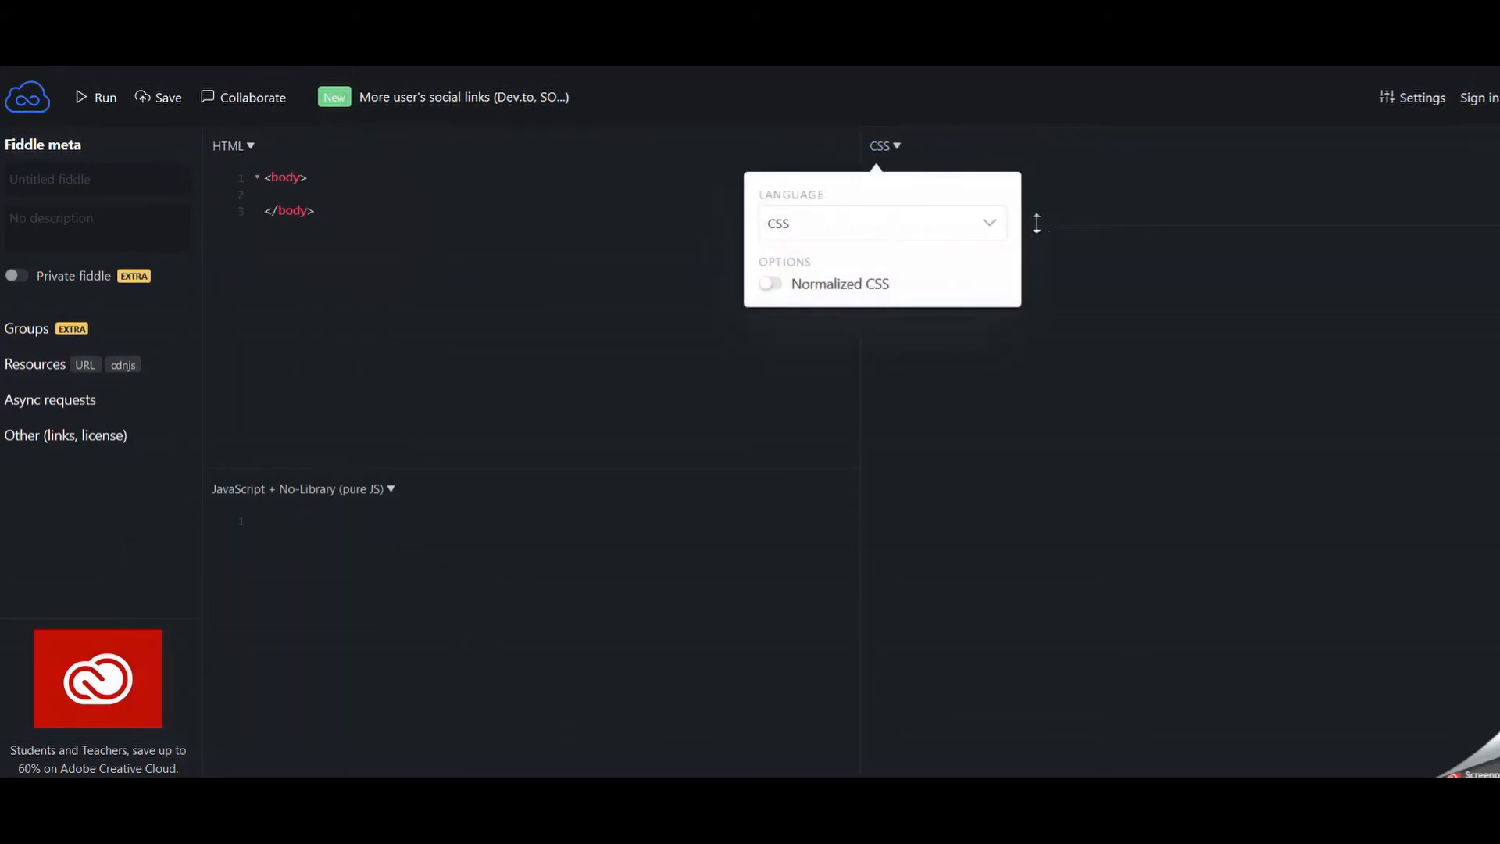
left_click(879, 223)
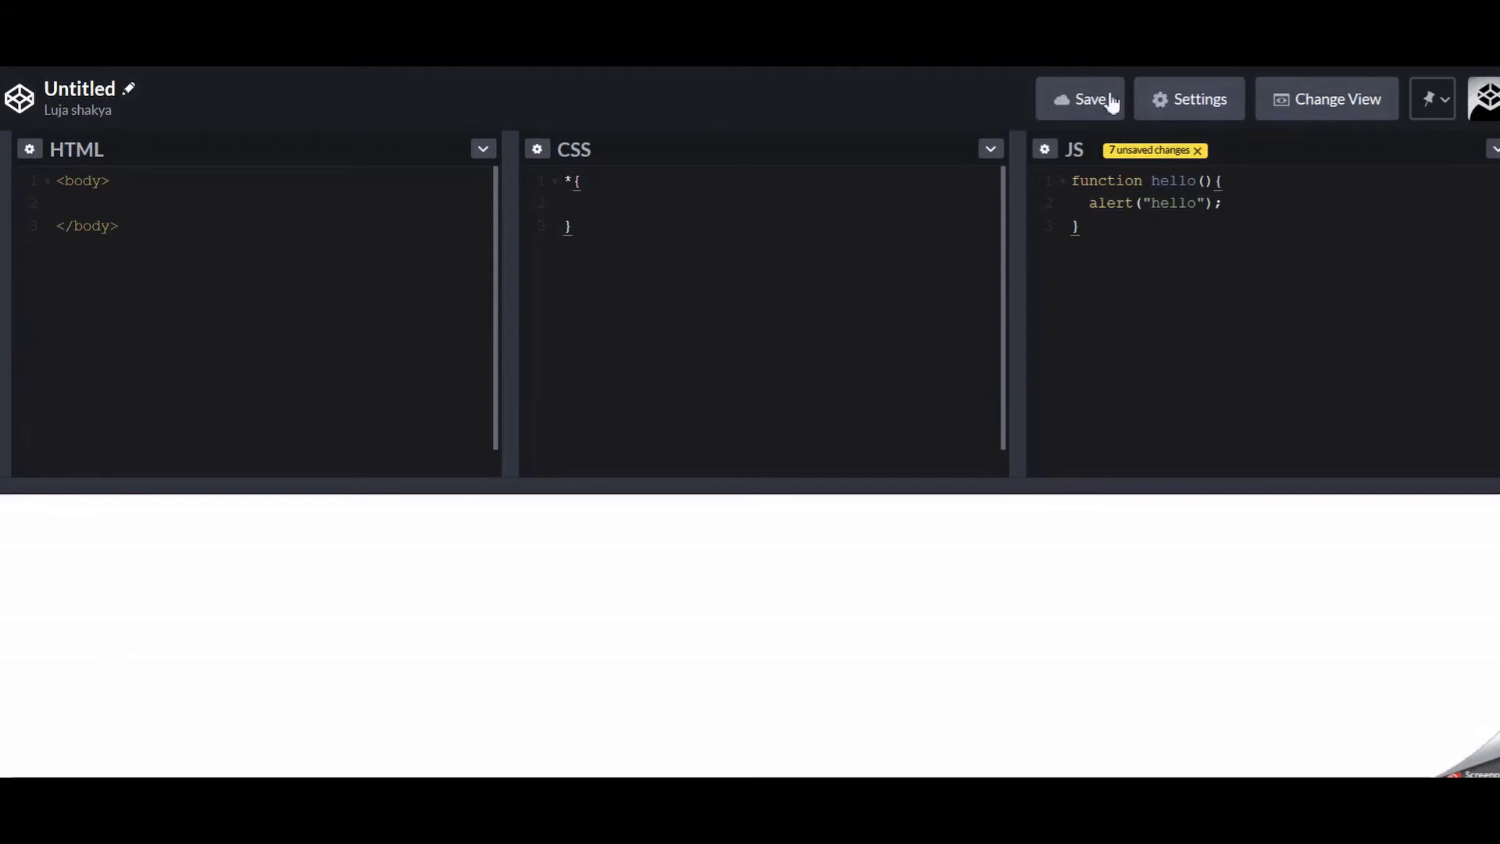
mouse_move(28, 153)
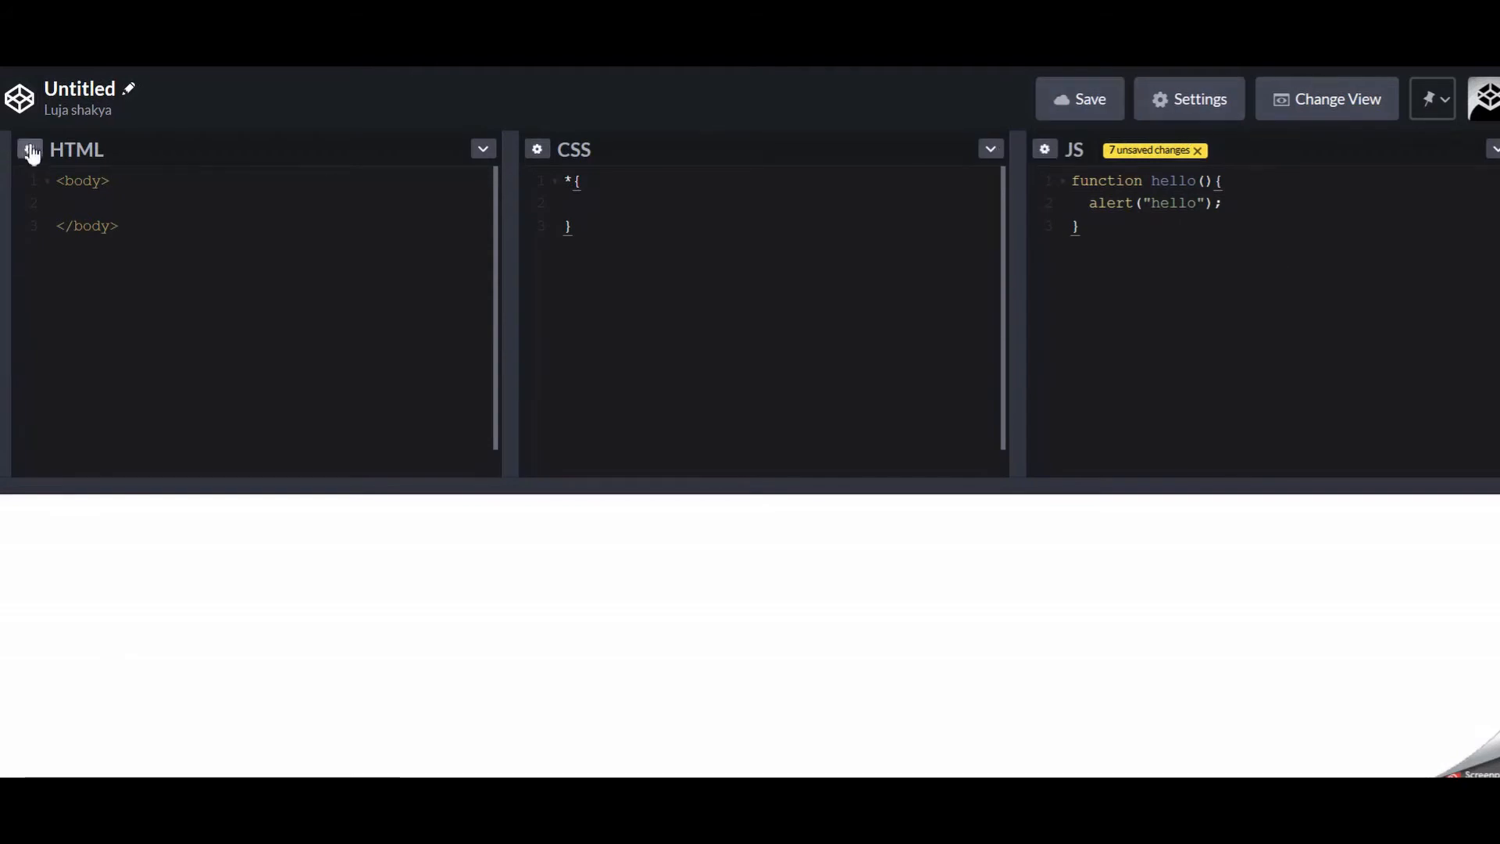
In Pen Settings, choose Babel as the JavaScript preprocessor and close the dialog.
left_click(1188, 98)
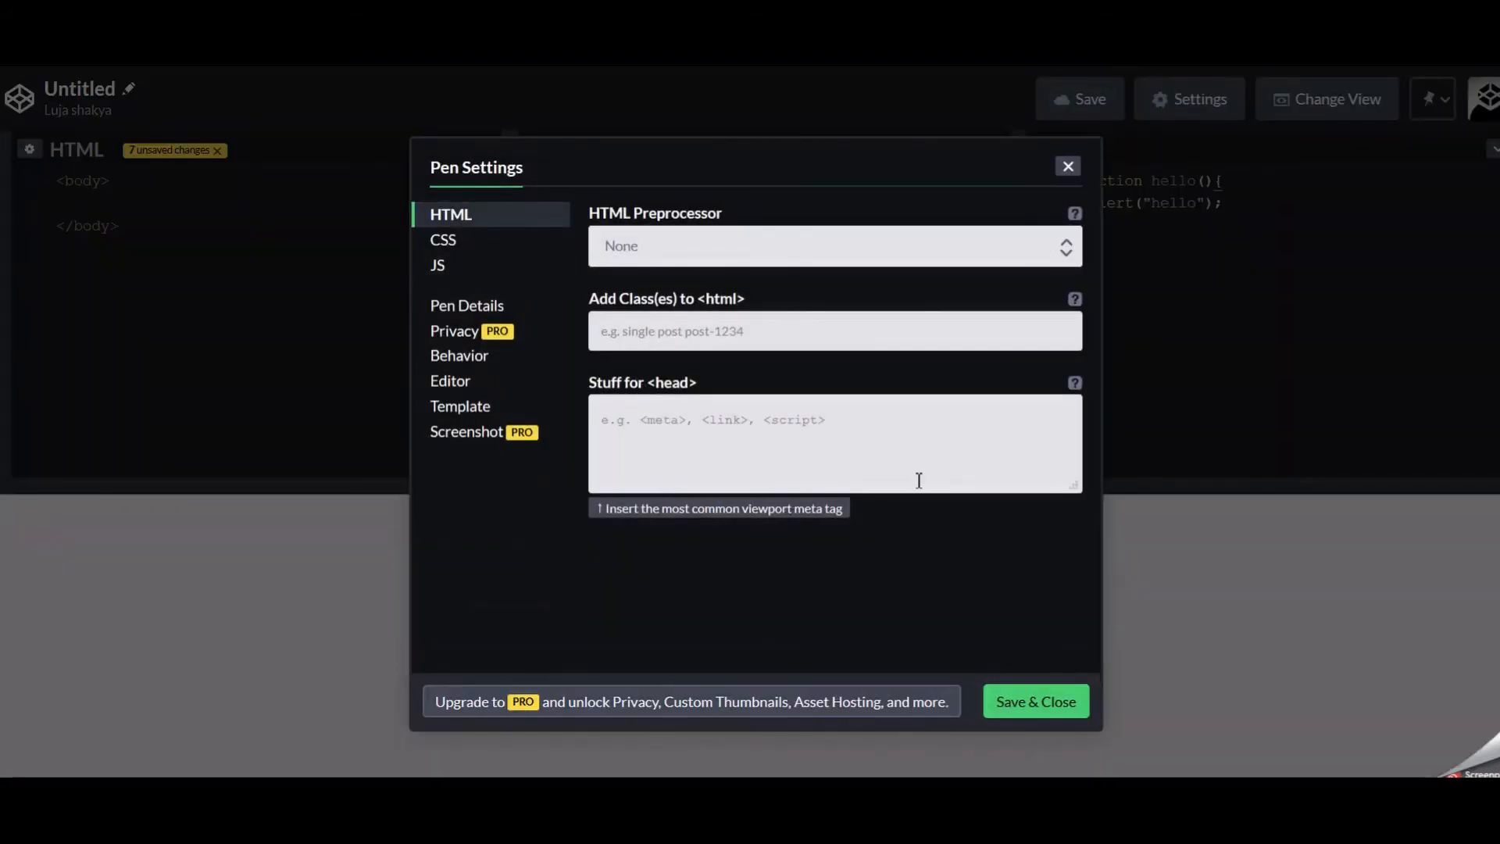
mouse_move(1042, 297)
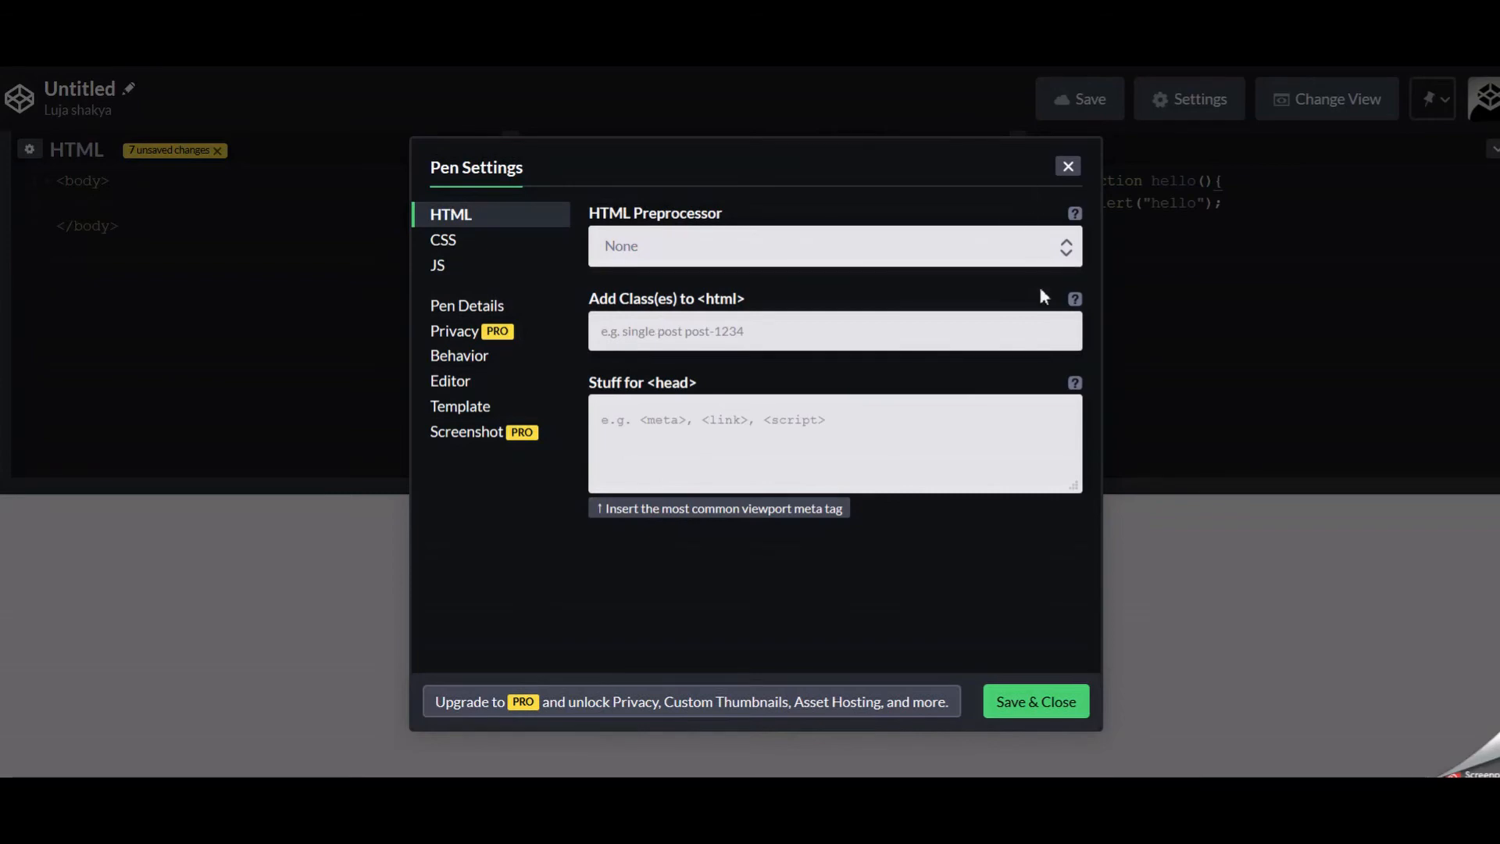
left_click(1067, 165)
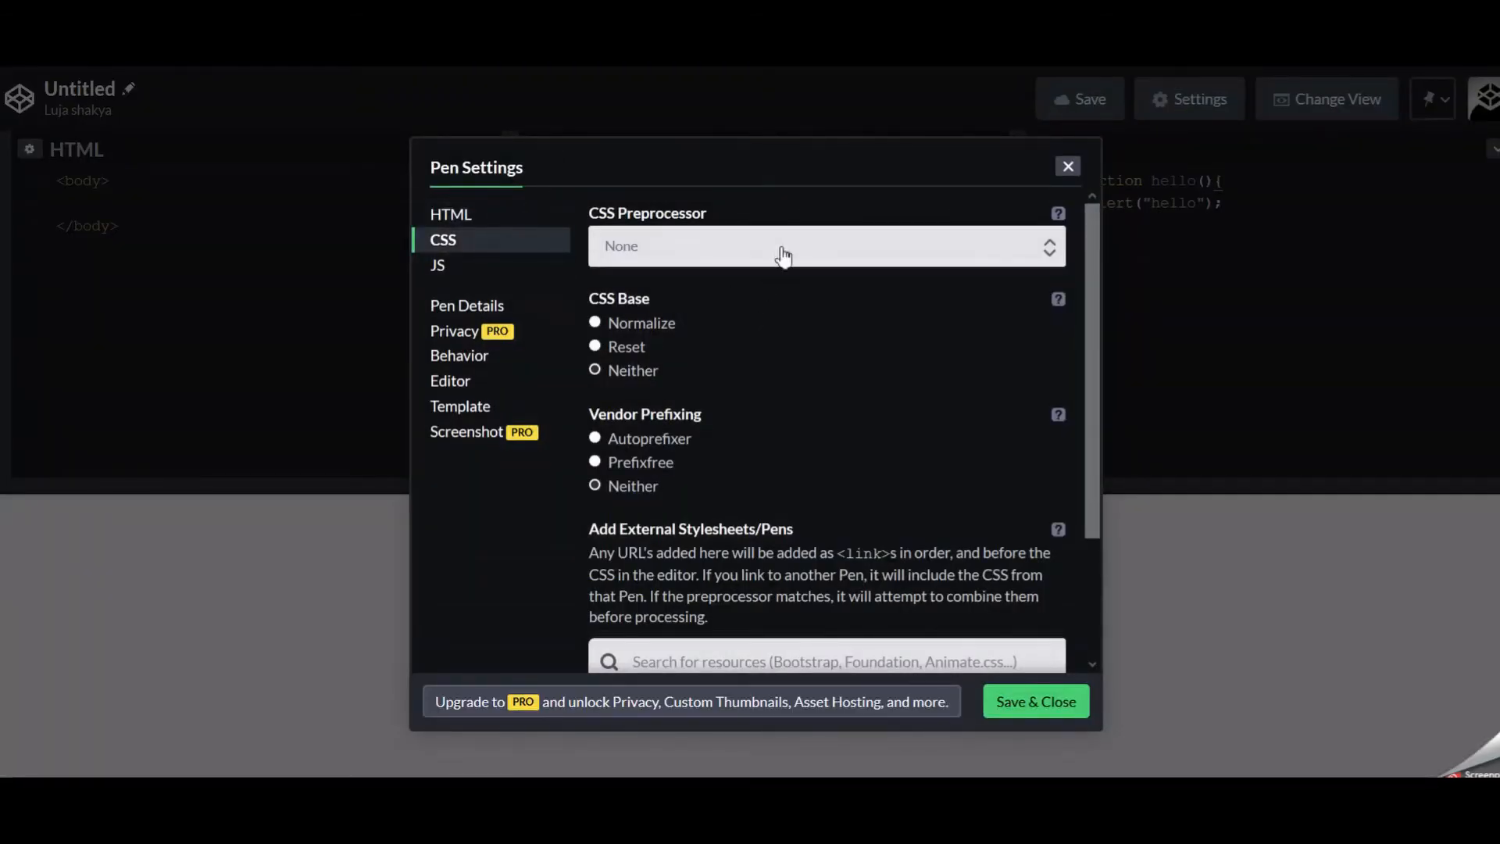
left_click(784, 246)
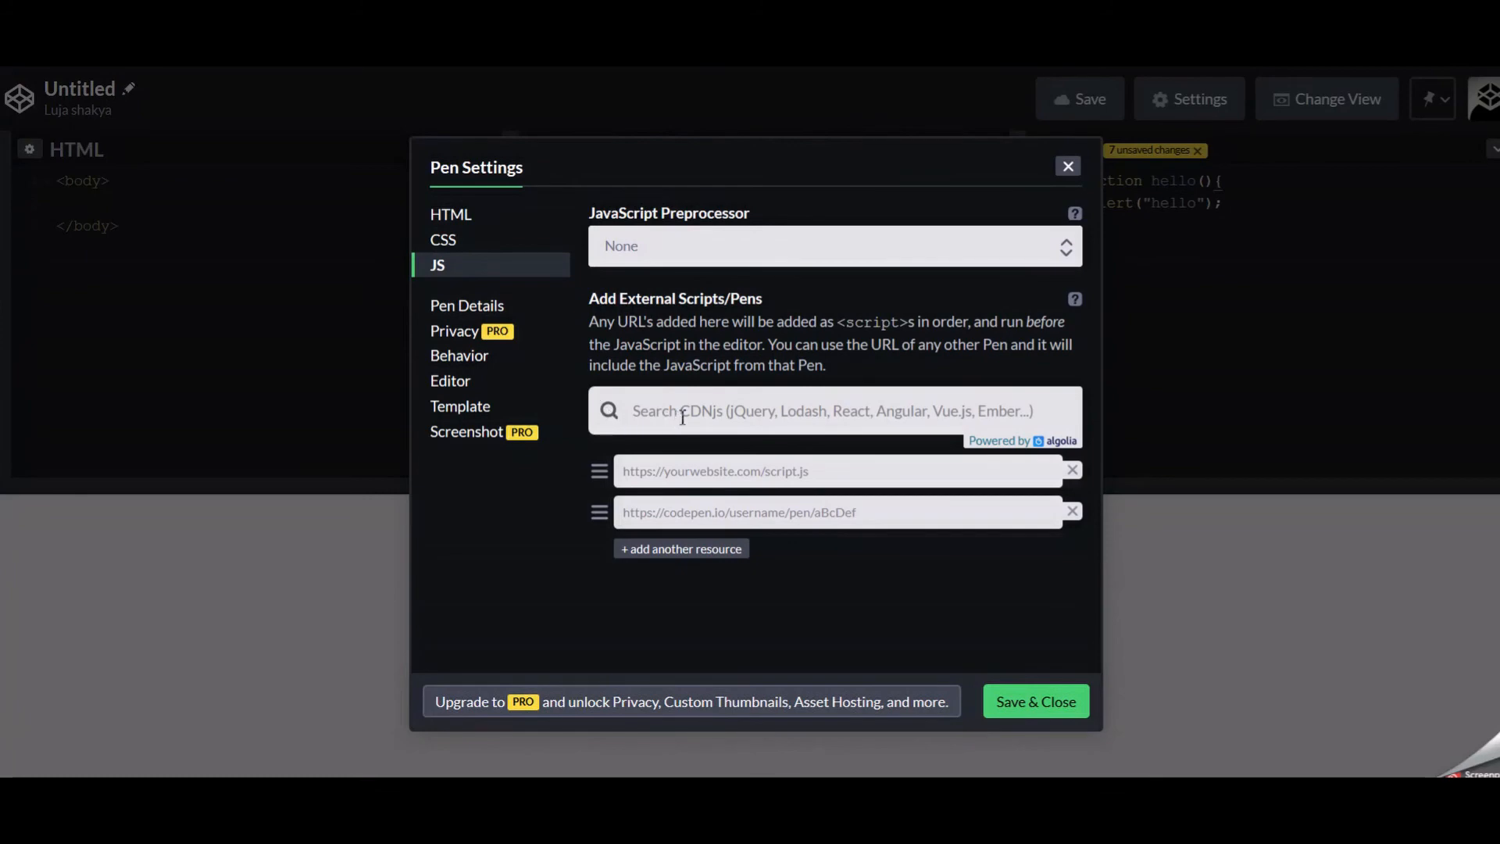
left_click(833, 245)
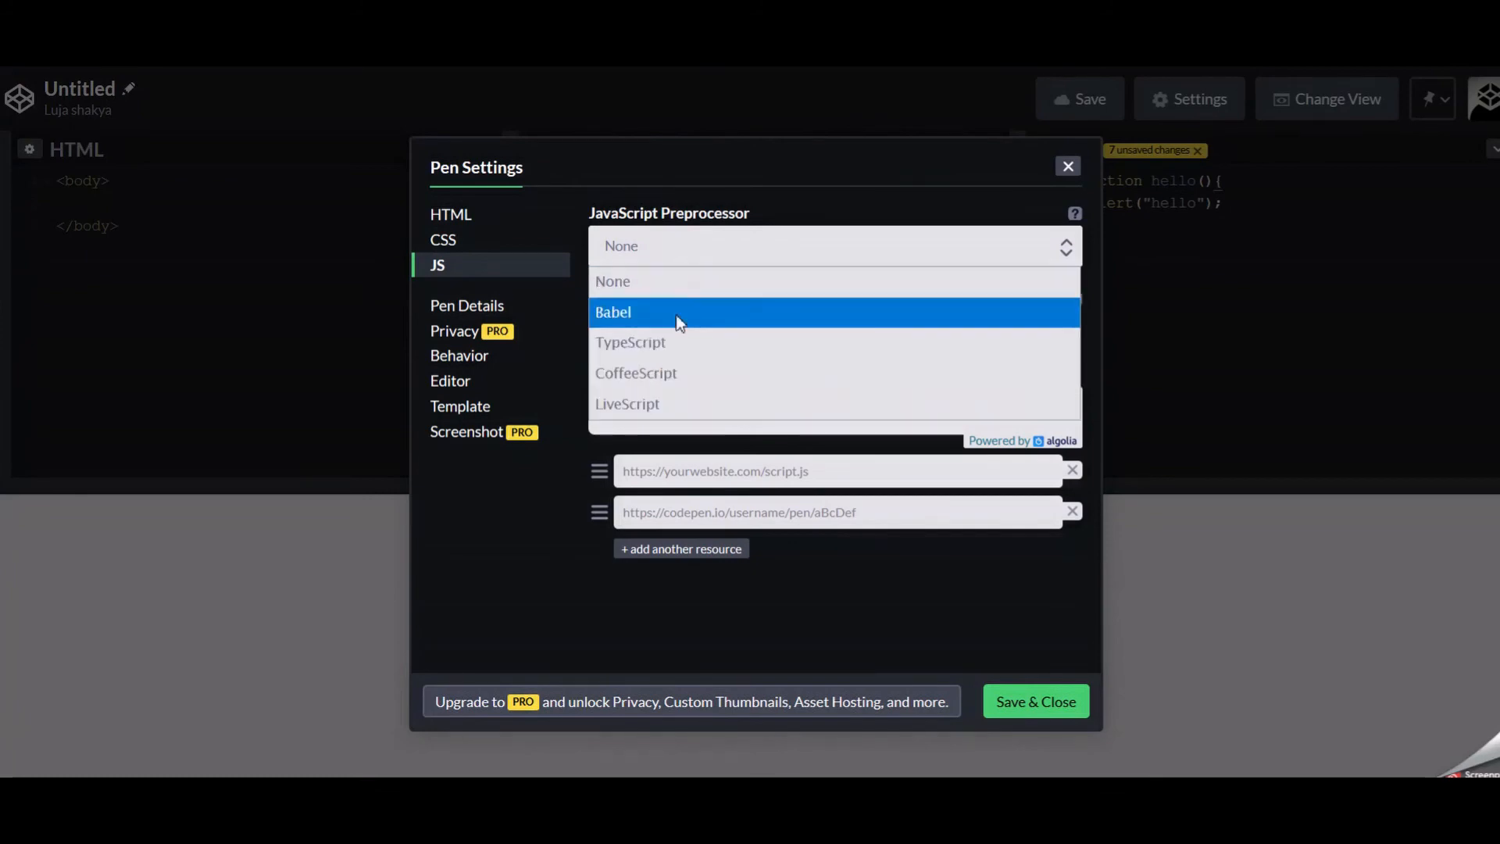
left_click(613, 312)
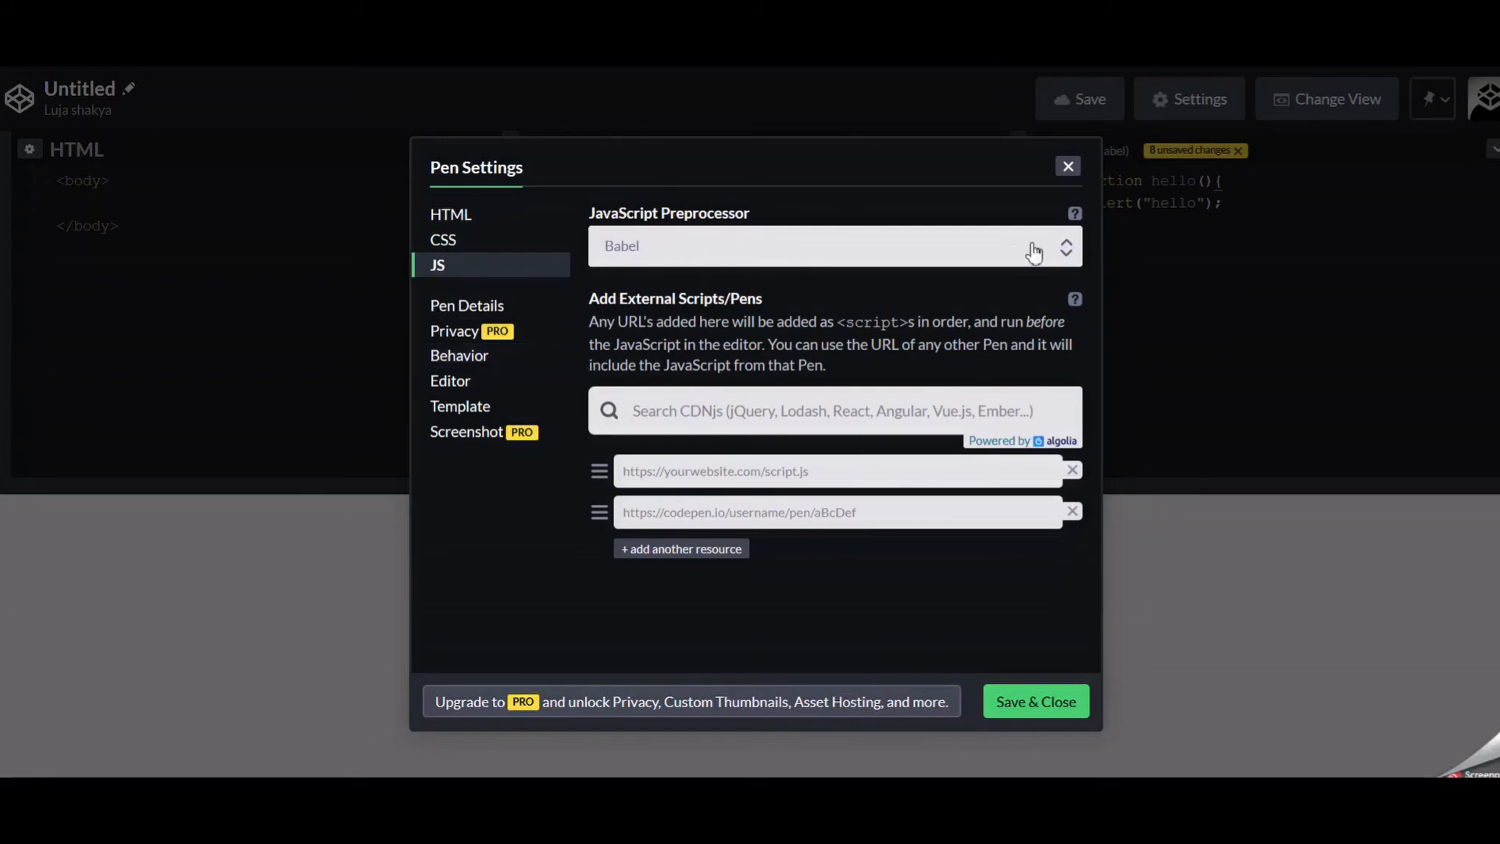
mouse_move(1034, 701)
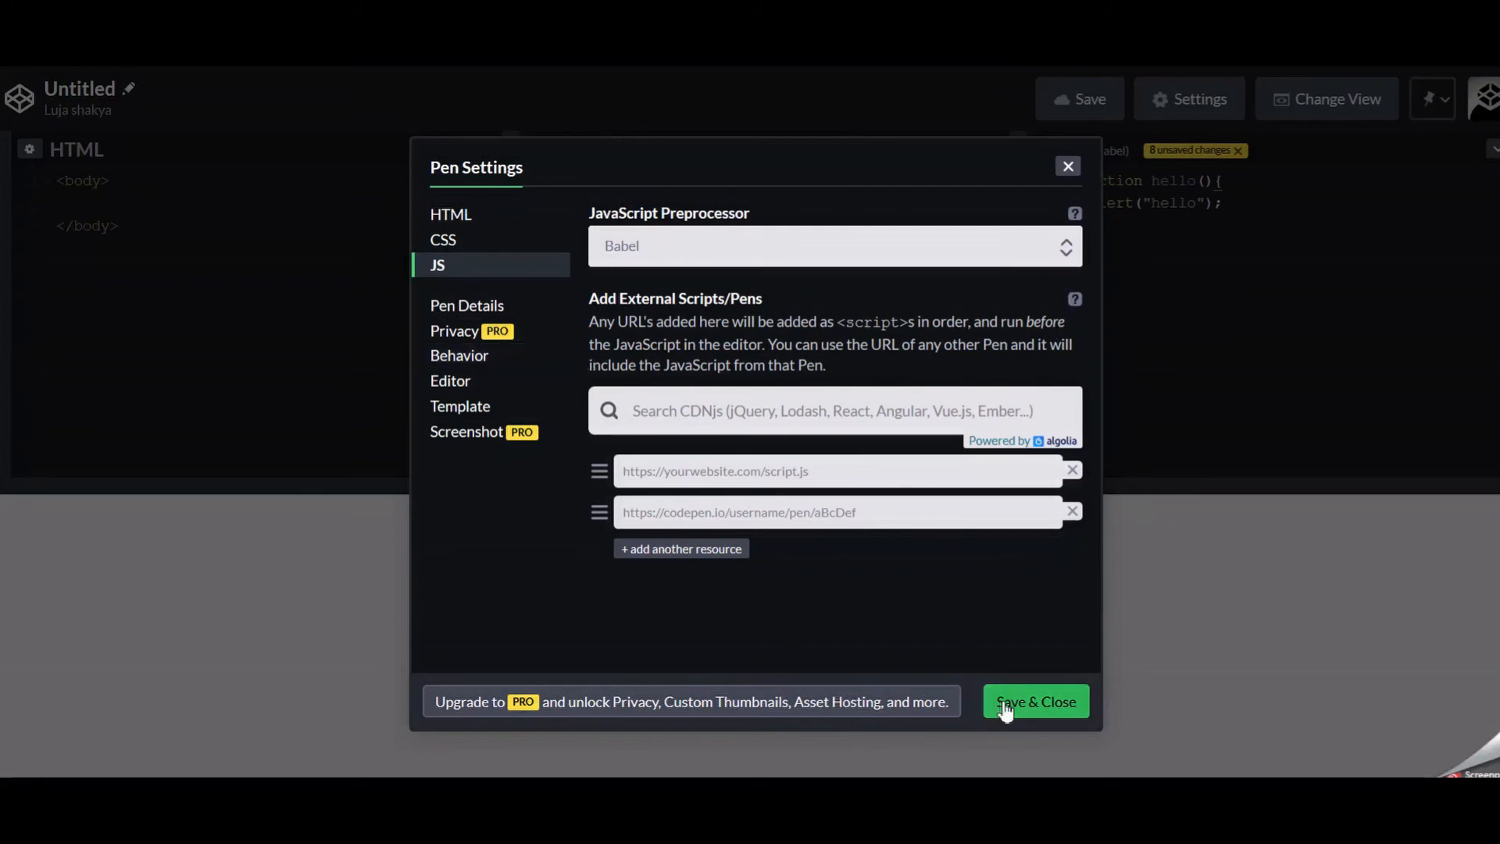
mouse_move(1042, 184)
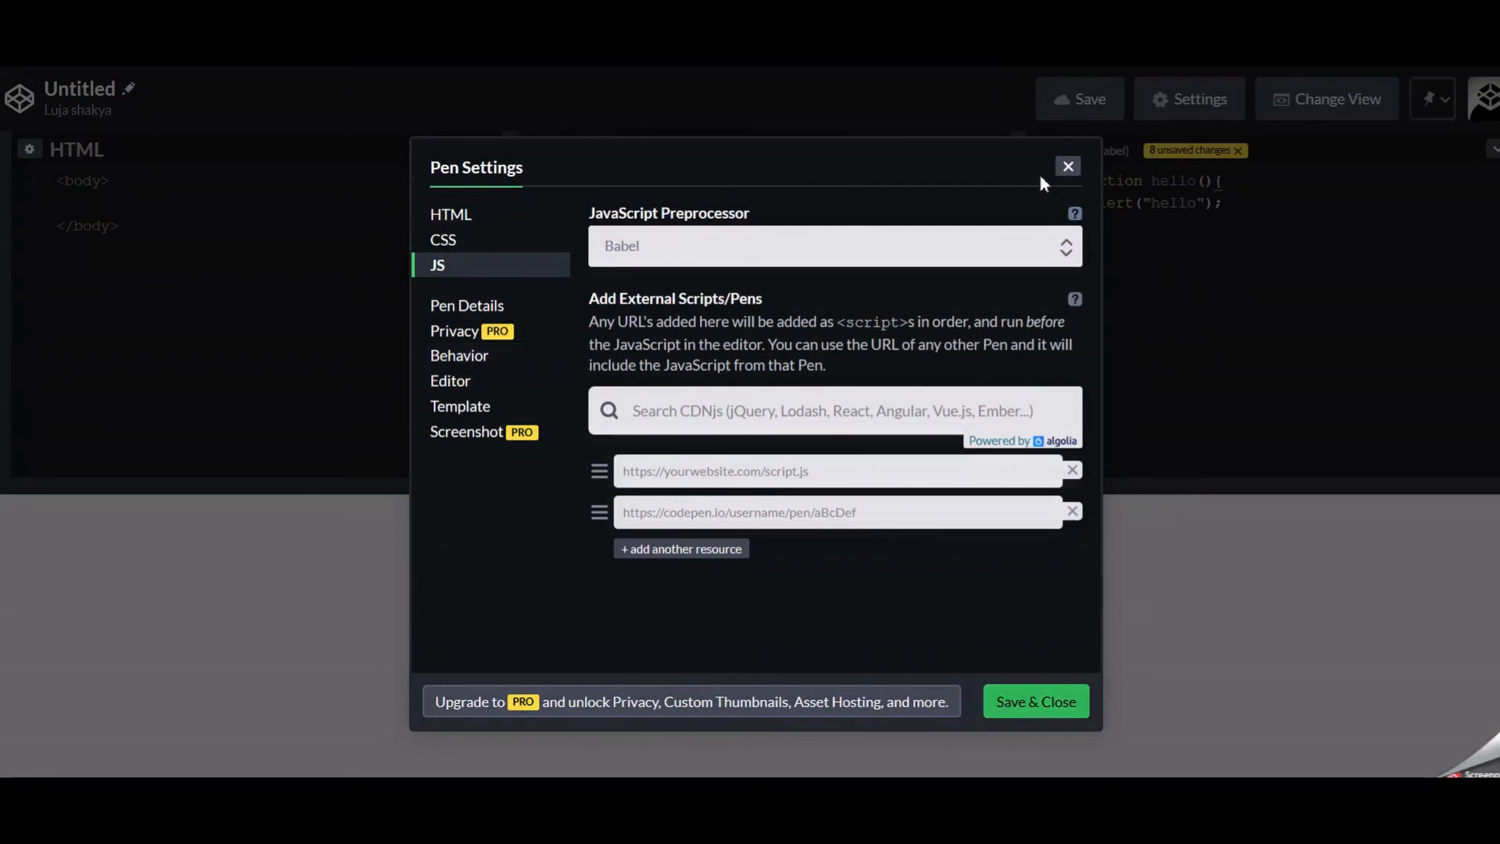
left_click(1067, 167)
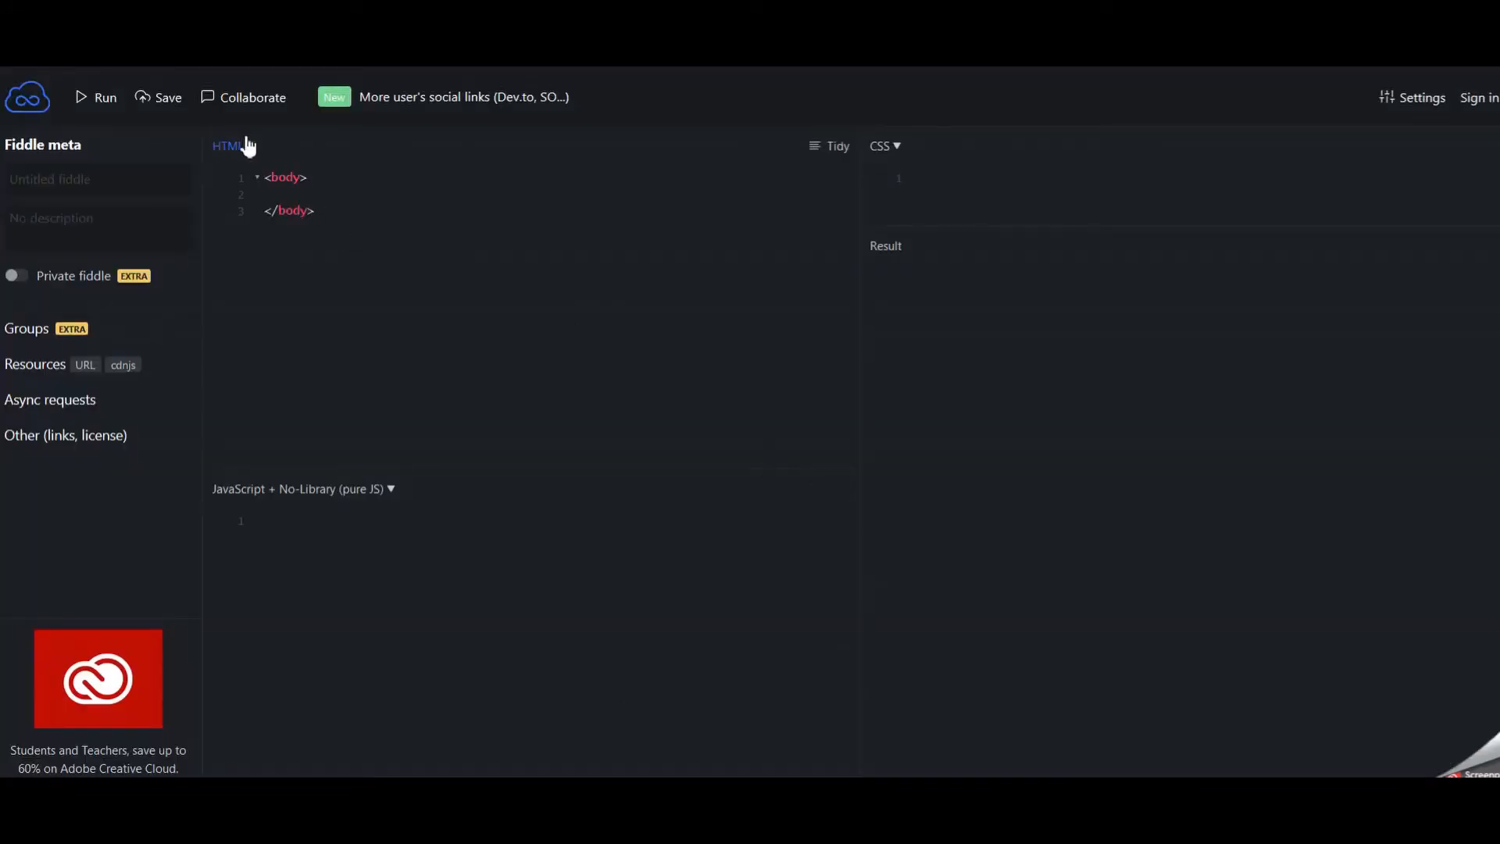
left_click(228, 145)
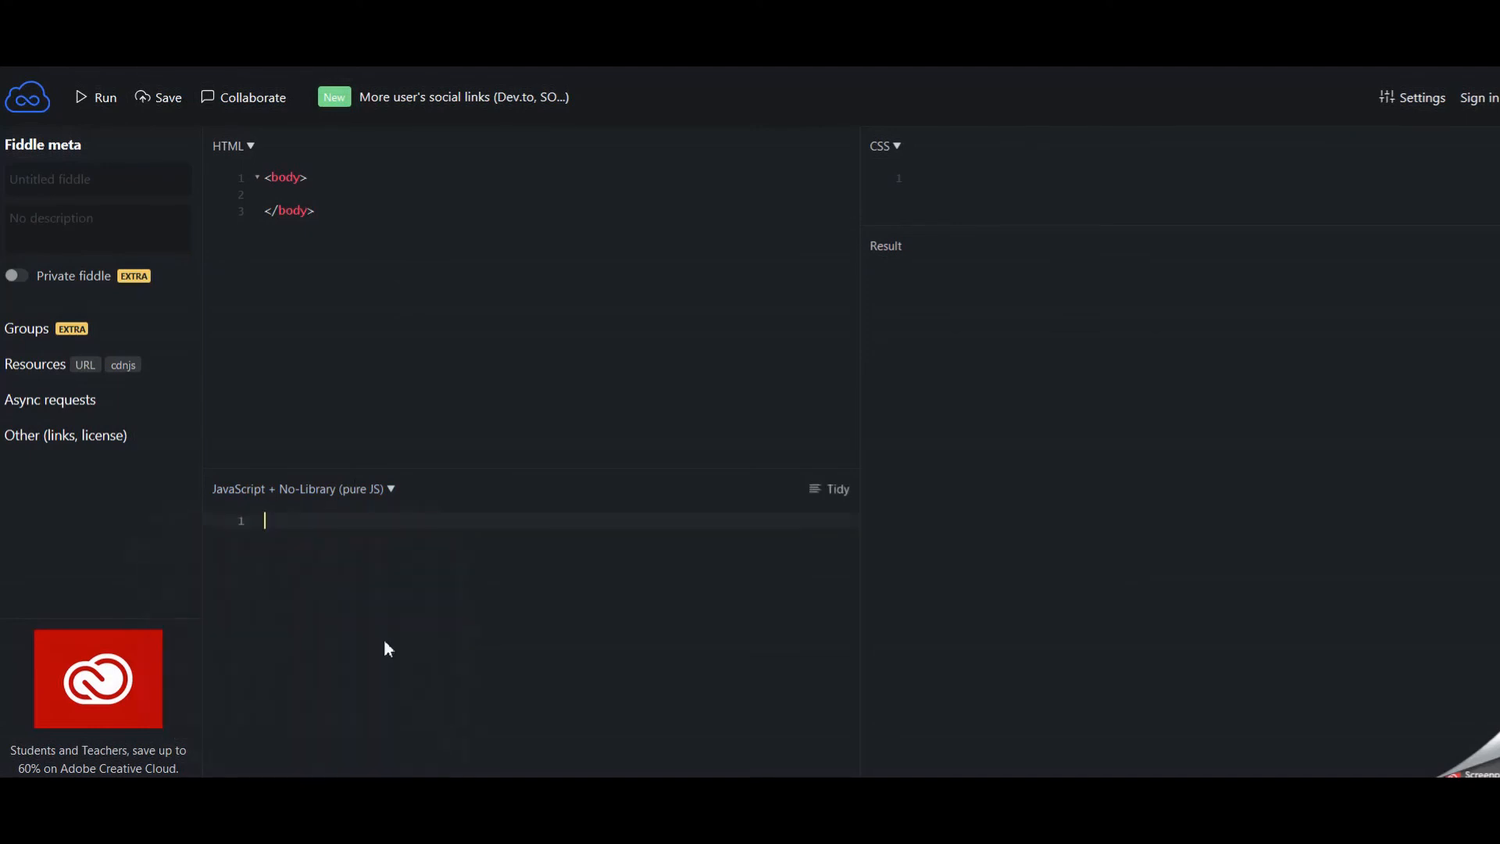
left_click(302, 488)
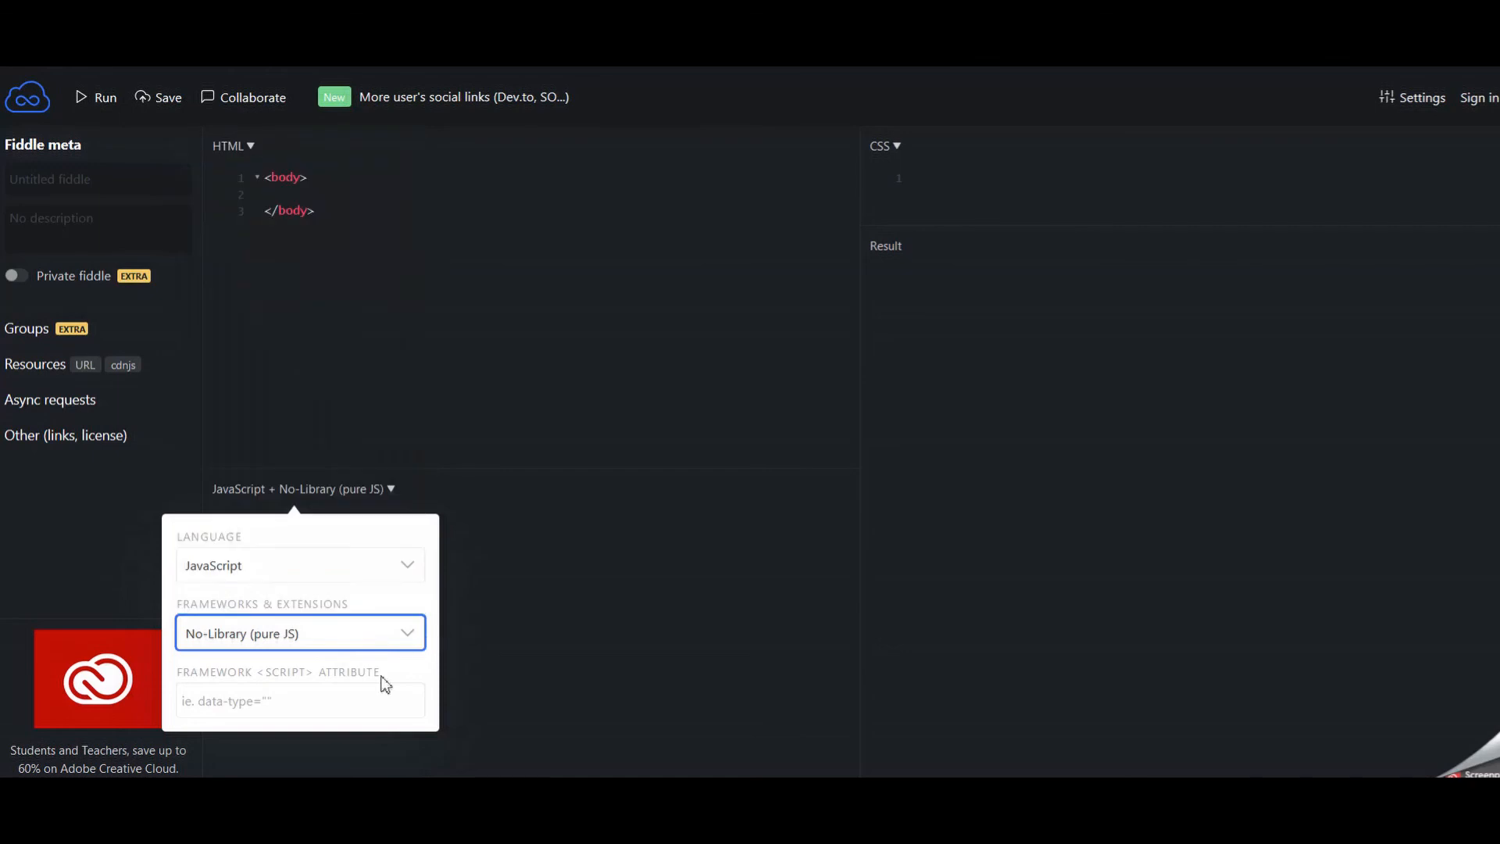
left_click(881, 145)
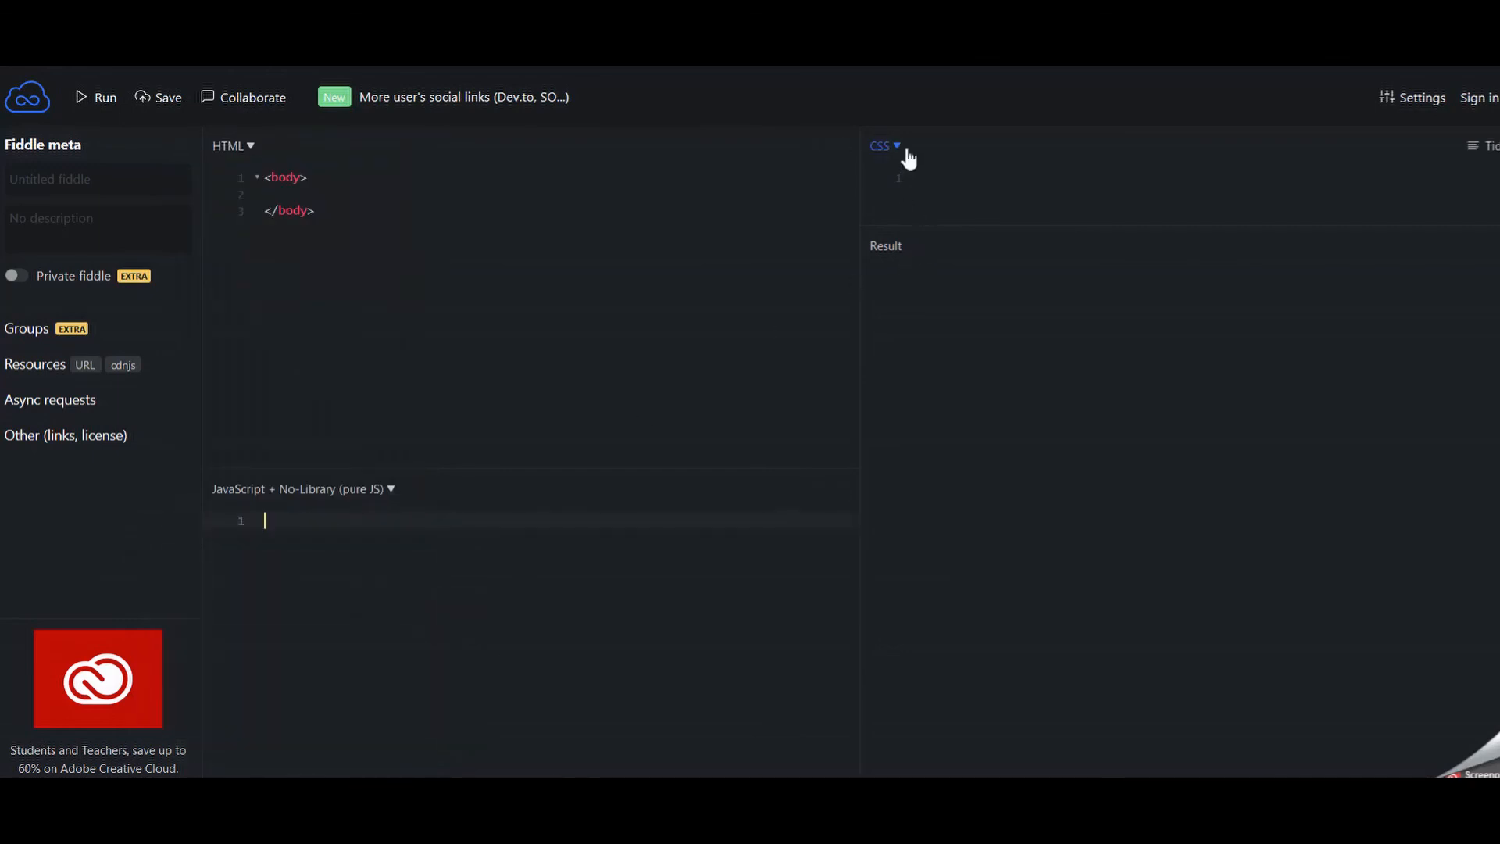
left_click(881, 145)
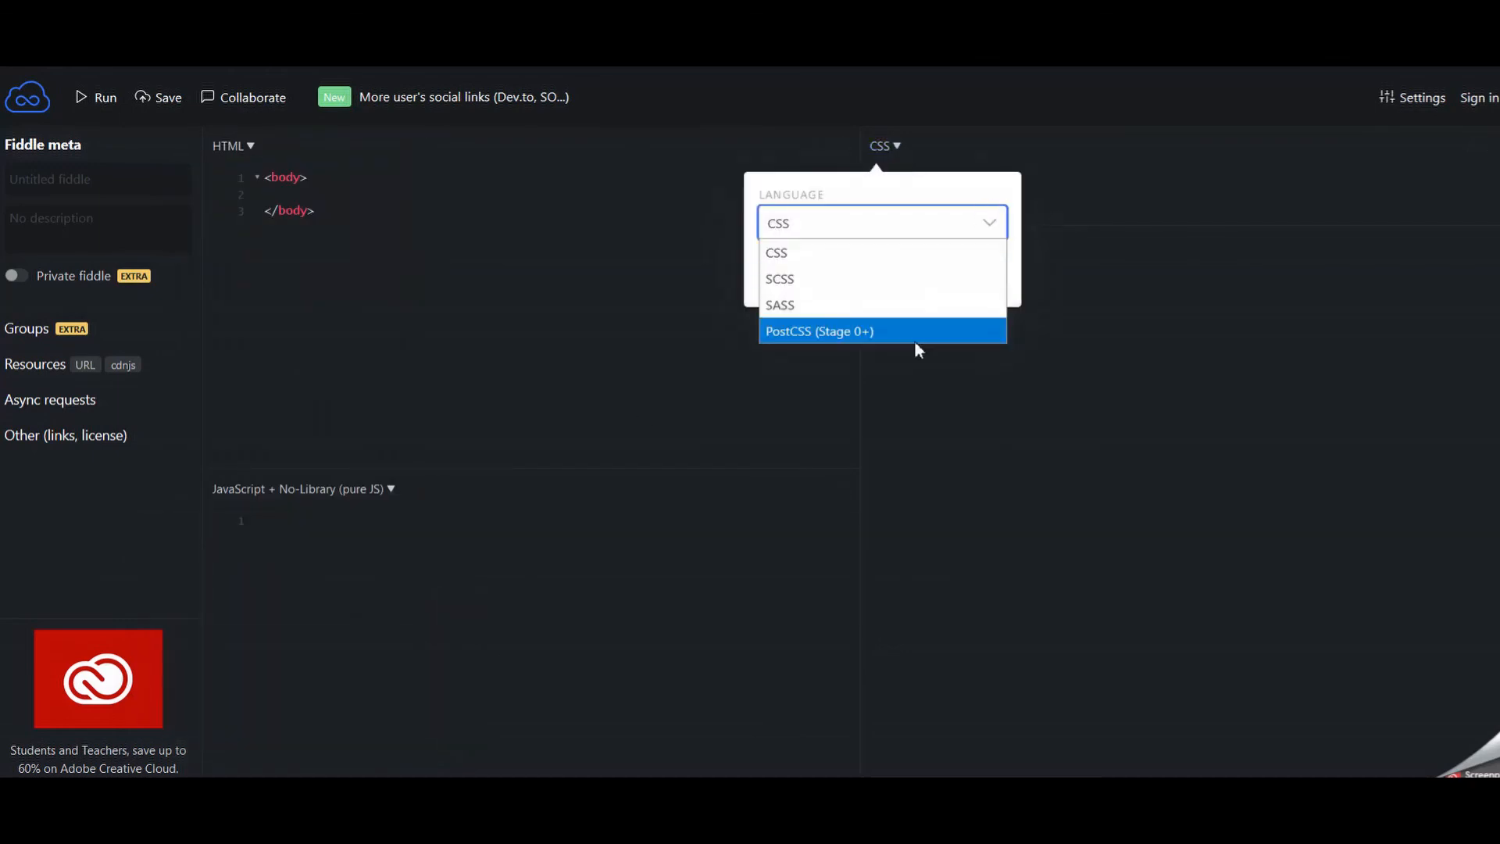
left_click(776, 253)
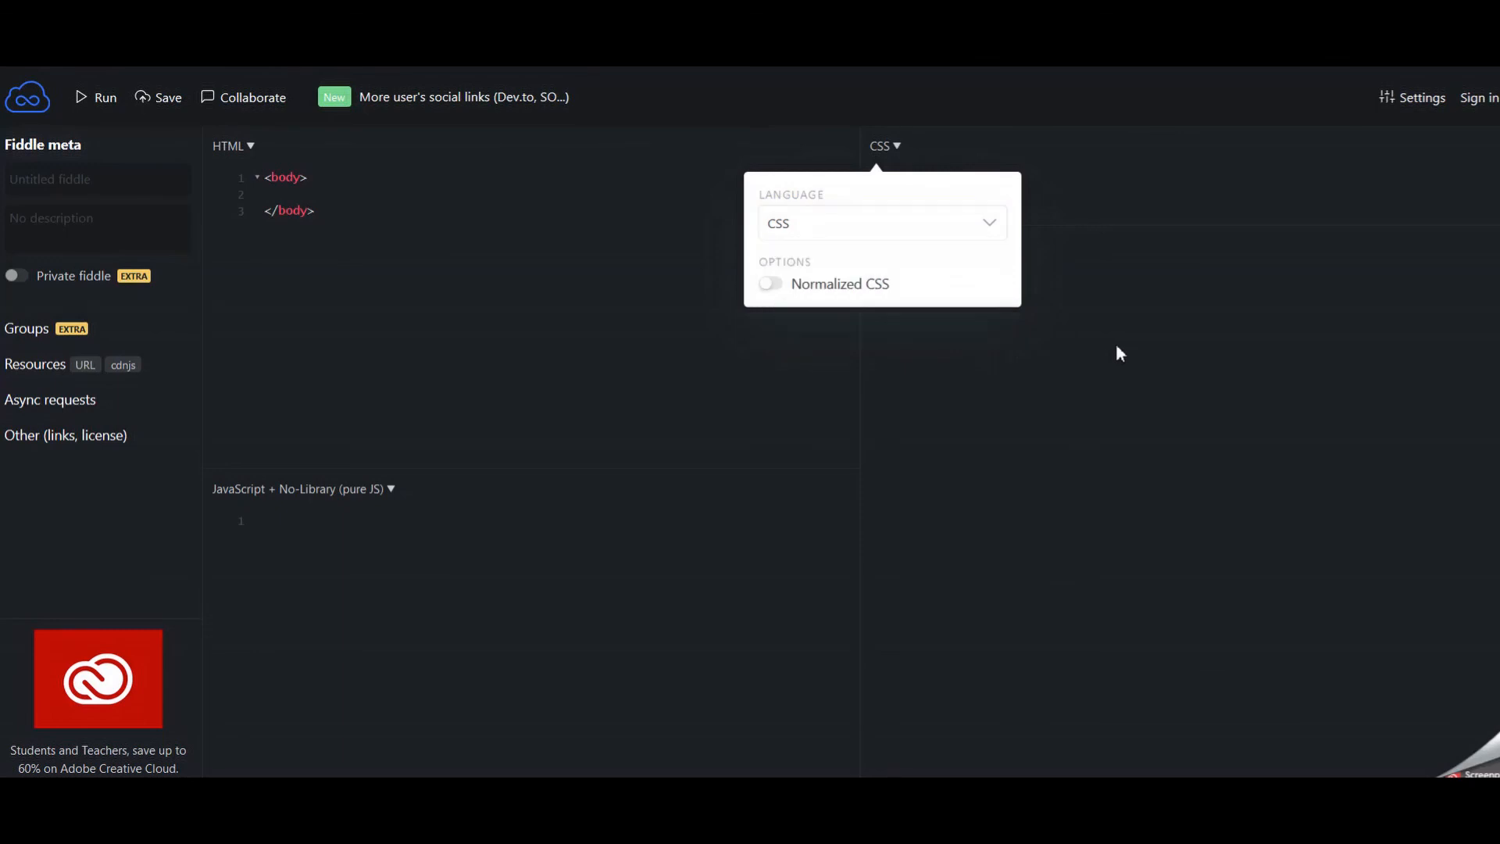